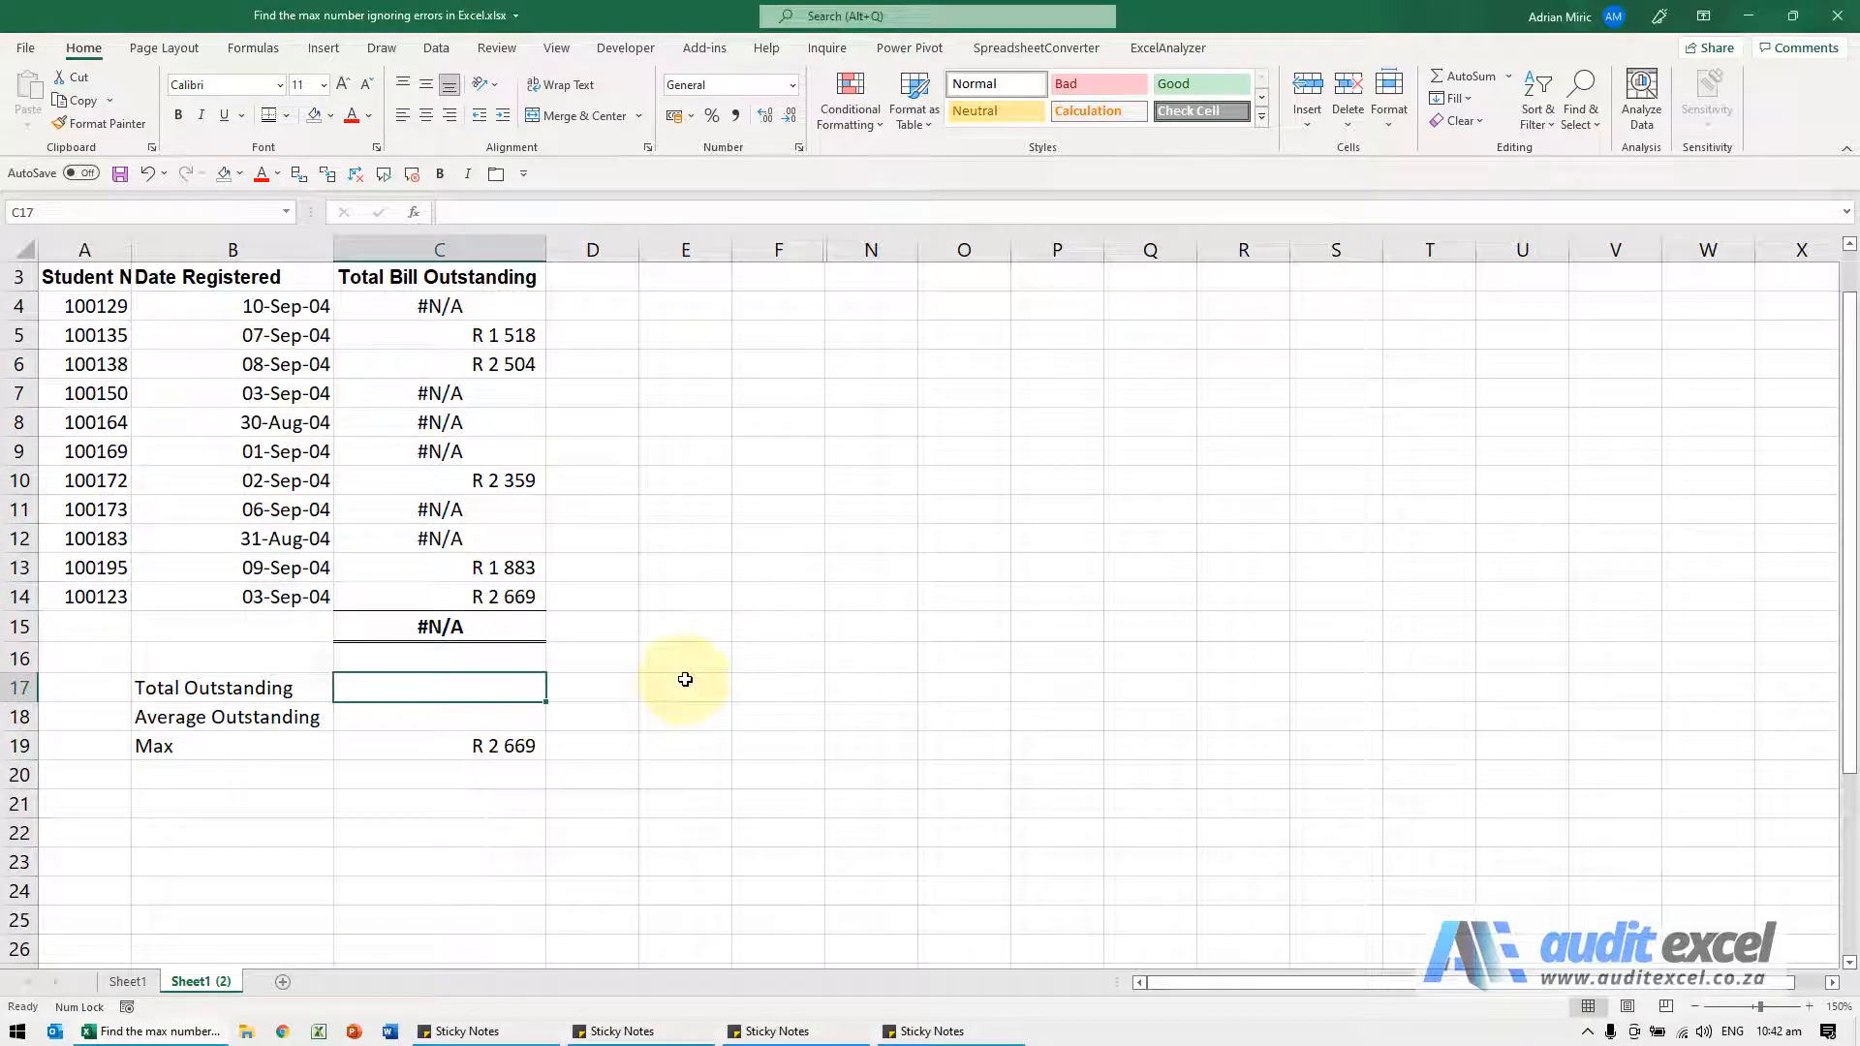
{"action": "mouse_move", "coordinate": [584, 435]}
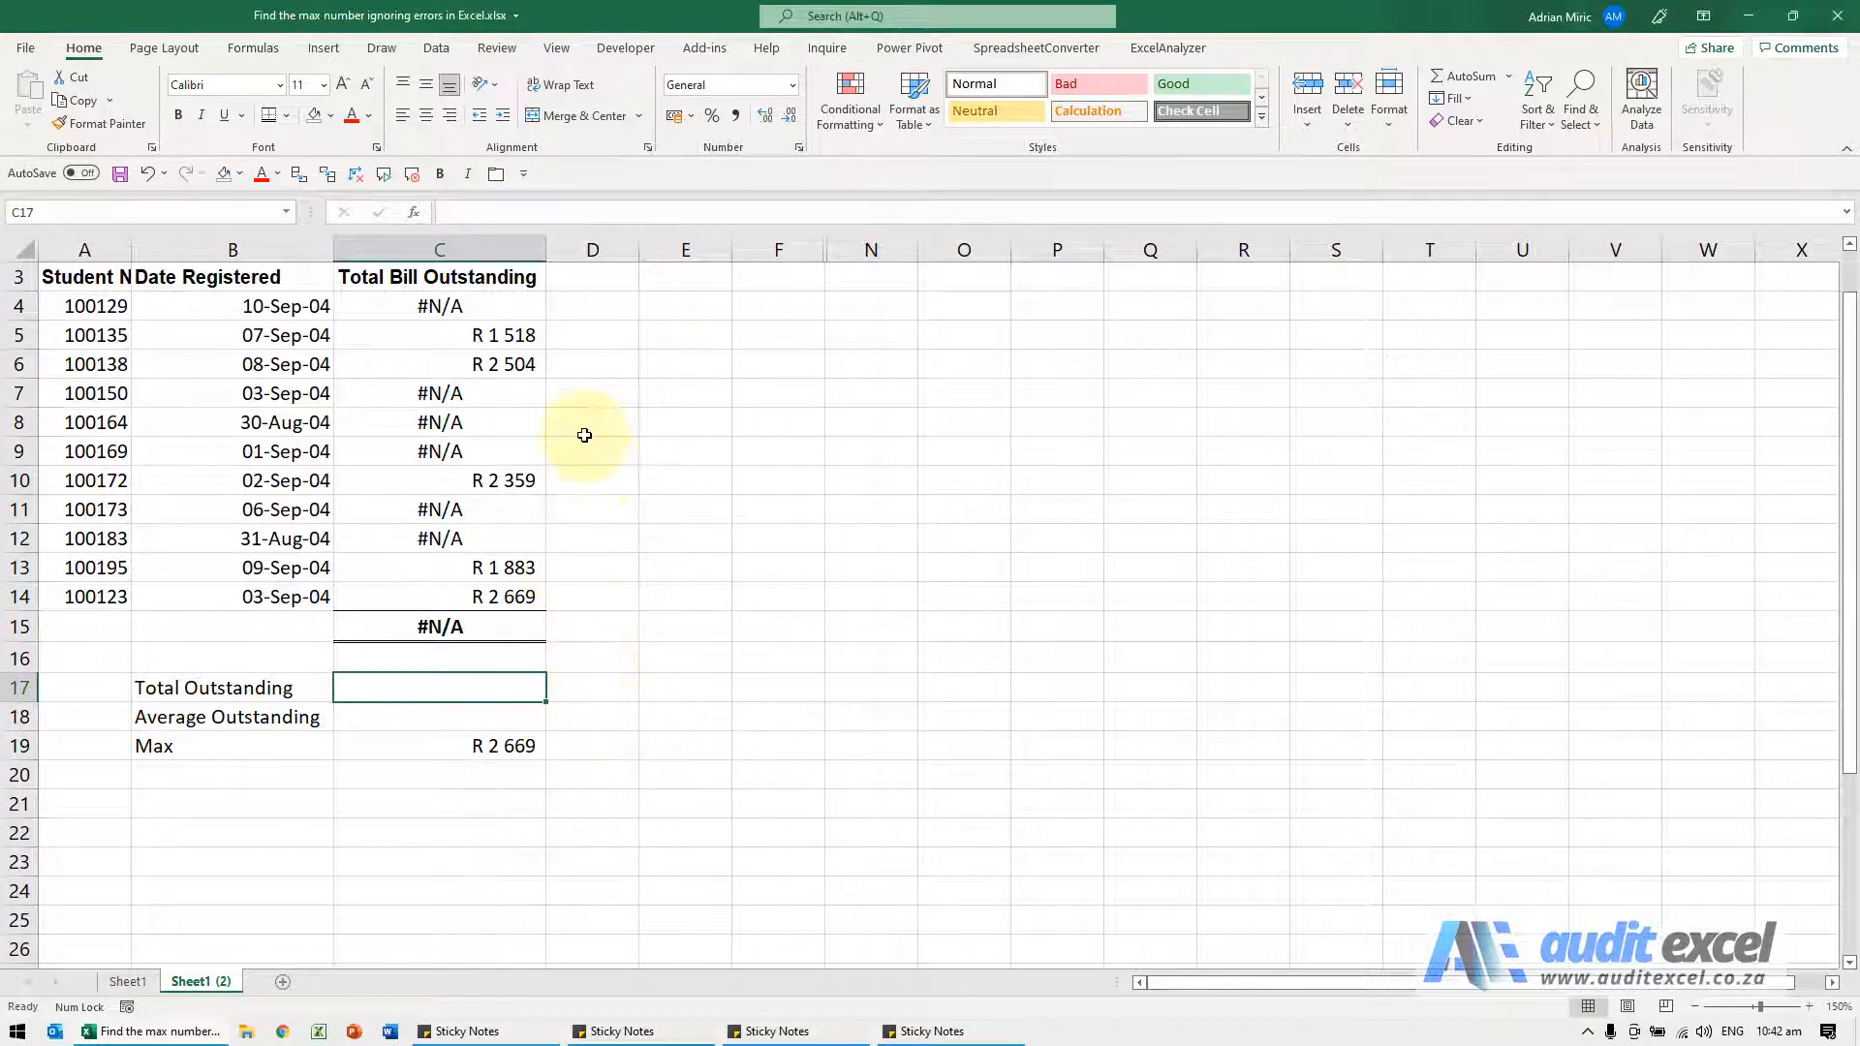
{"action": "mouse_move", "coordinate": [460, 365]}
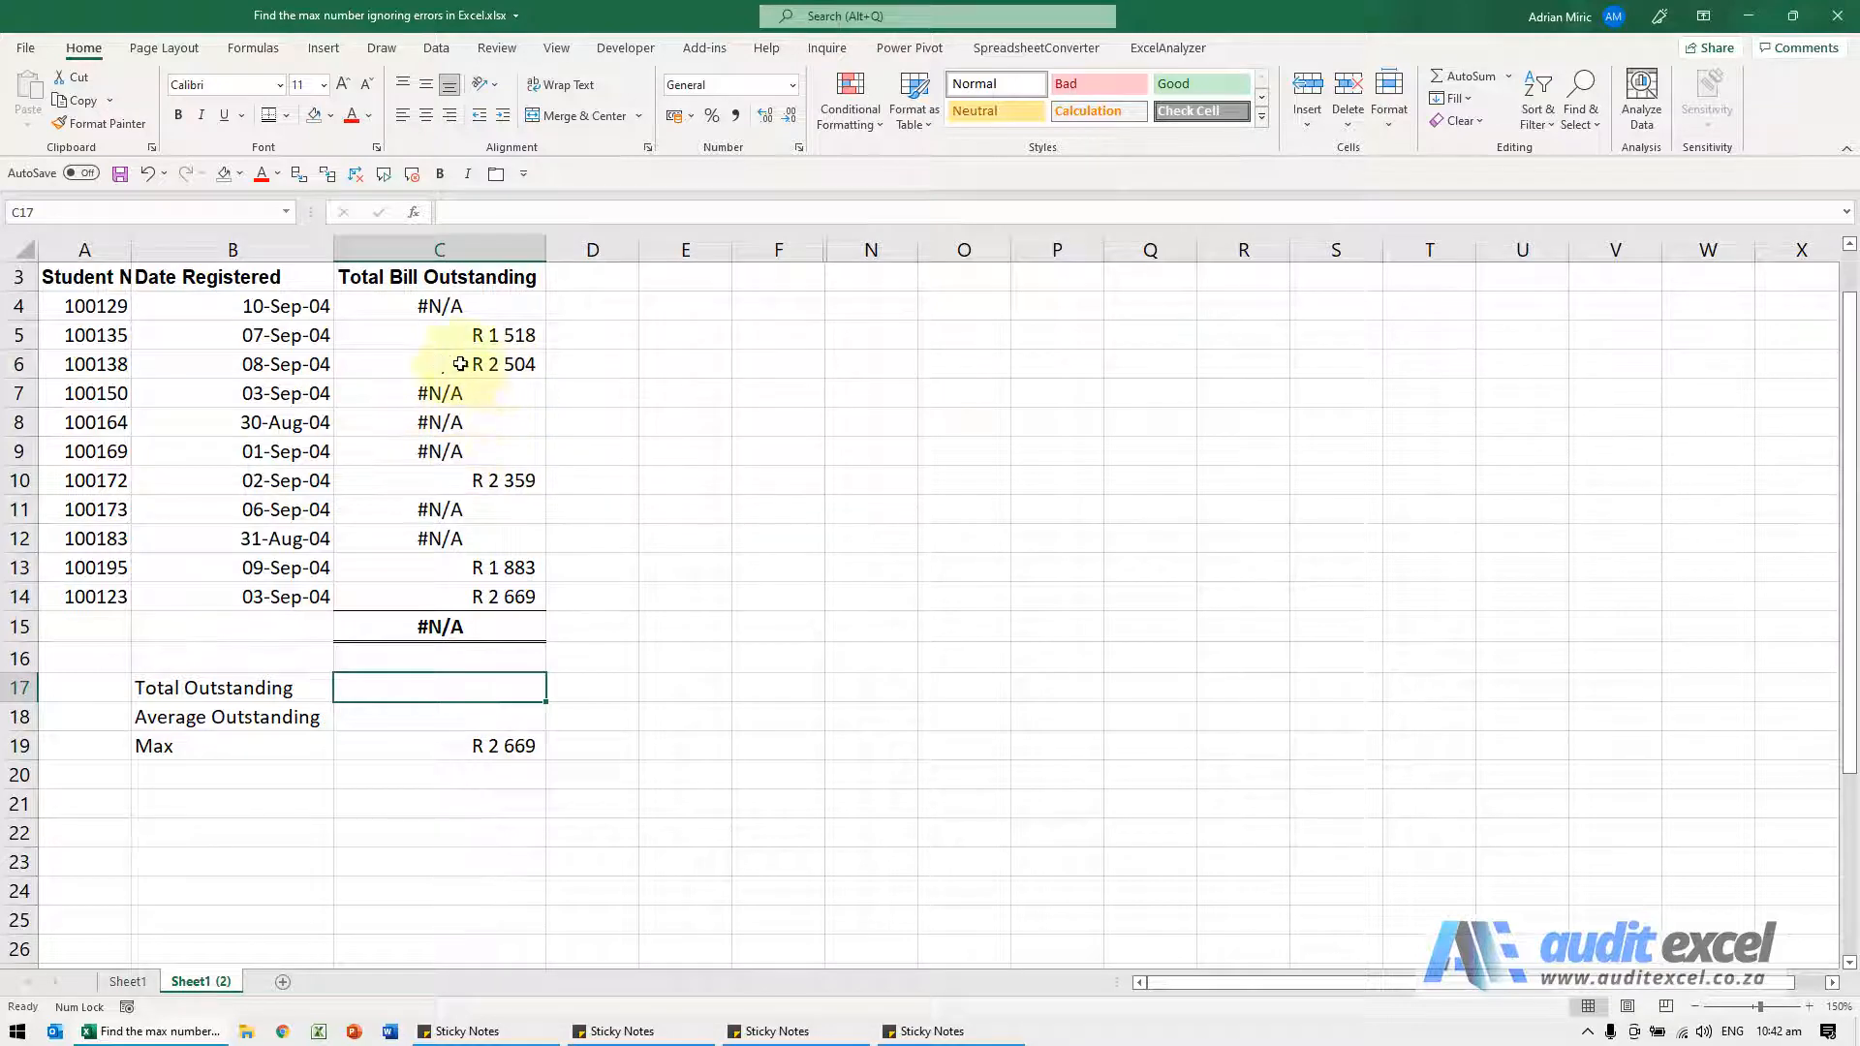
{"action": "mouse_move", "coordinate": [498, 419]}
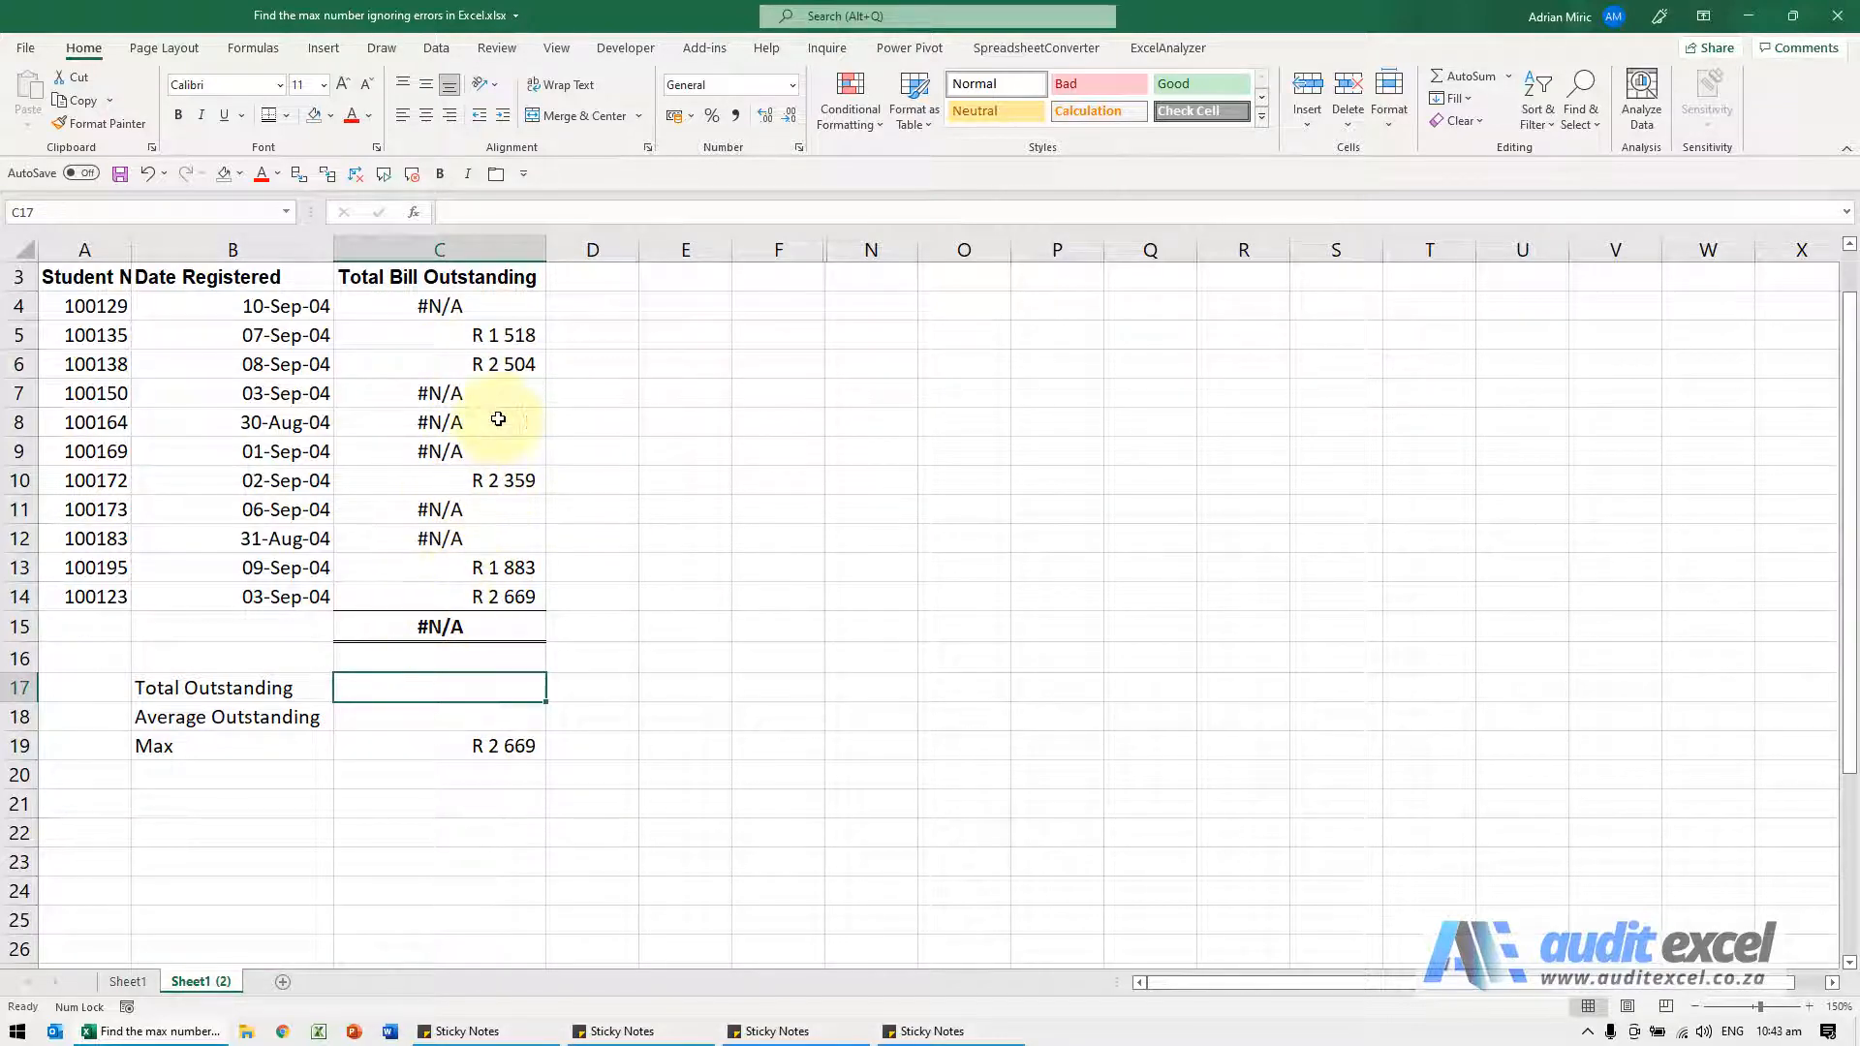
Inspect the formulas behind the #N/A values, then select the Total Outstanding cell
{"action": "left_click", "coordinate": [439, 307]}
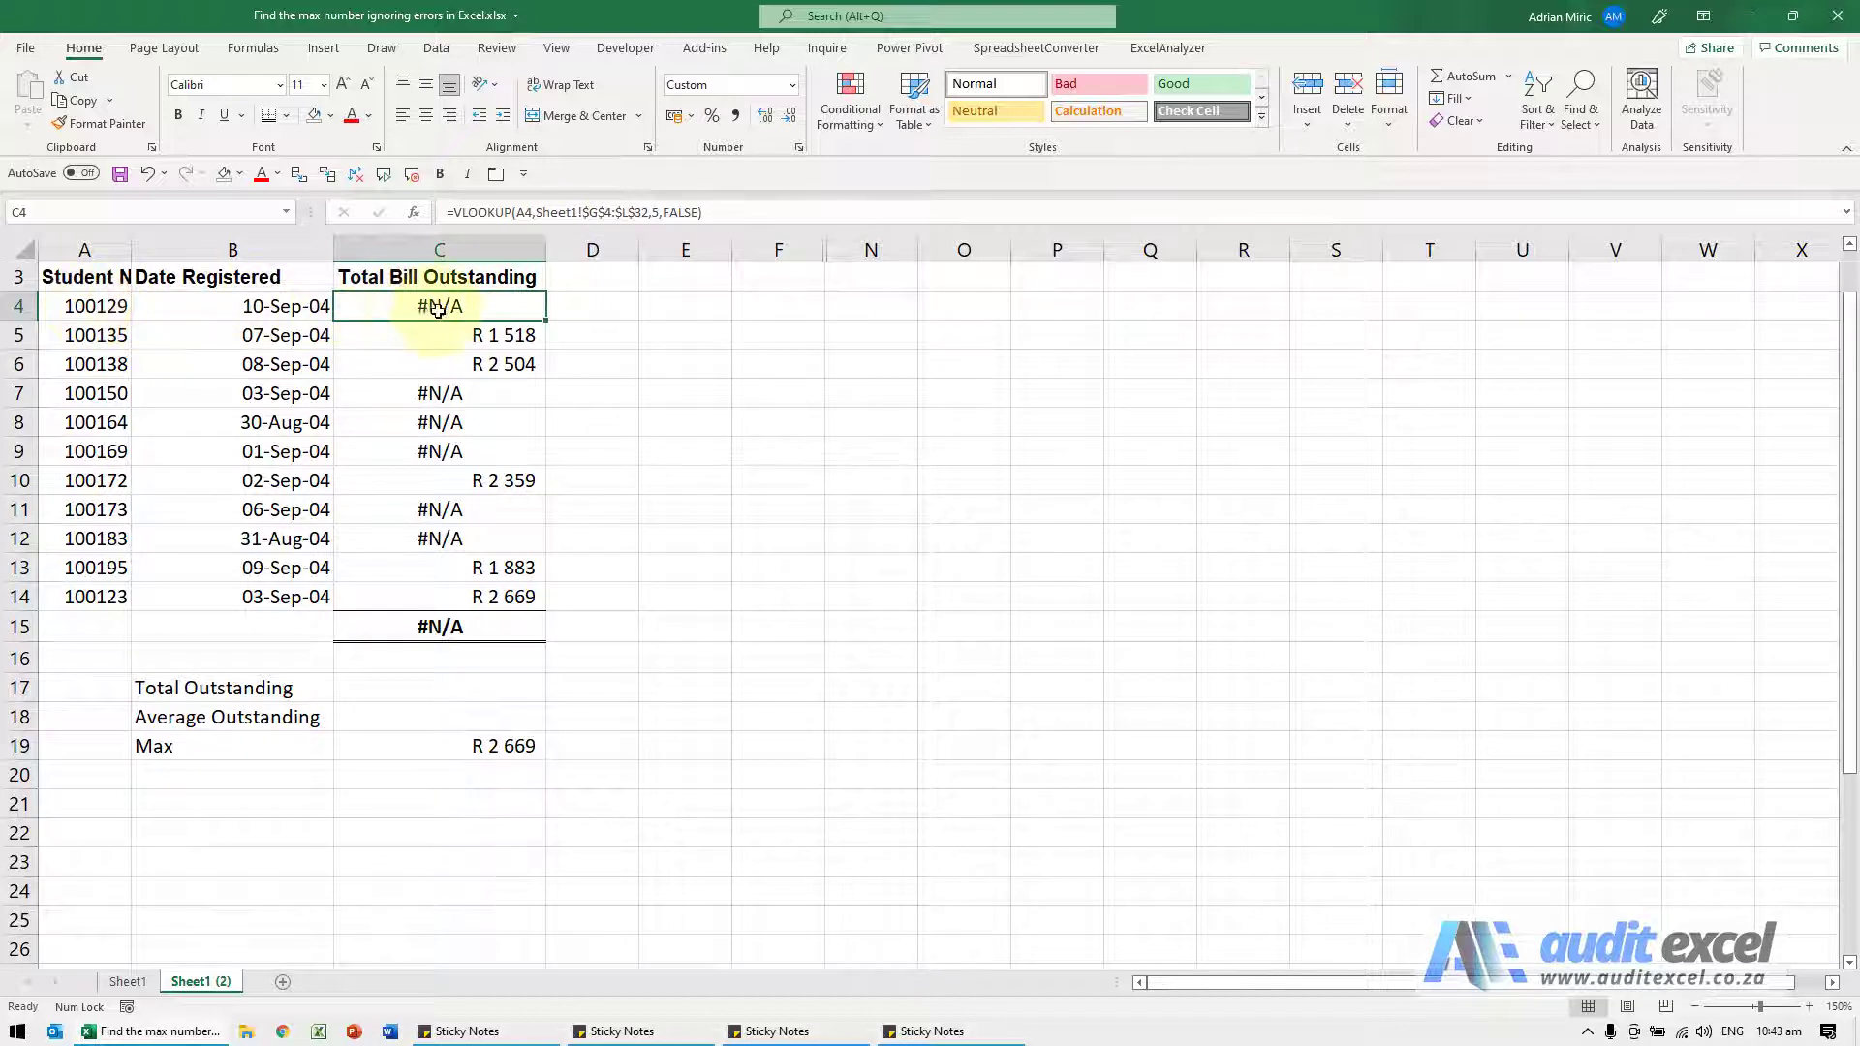
{"action": "left_click", "coordinate": [439, 627]}
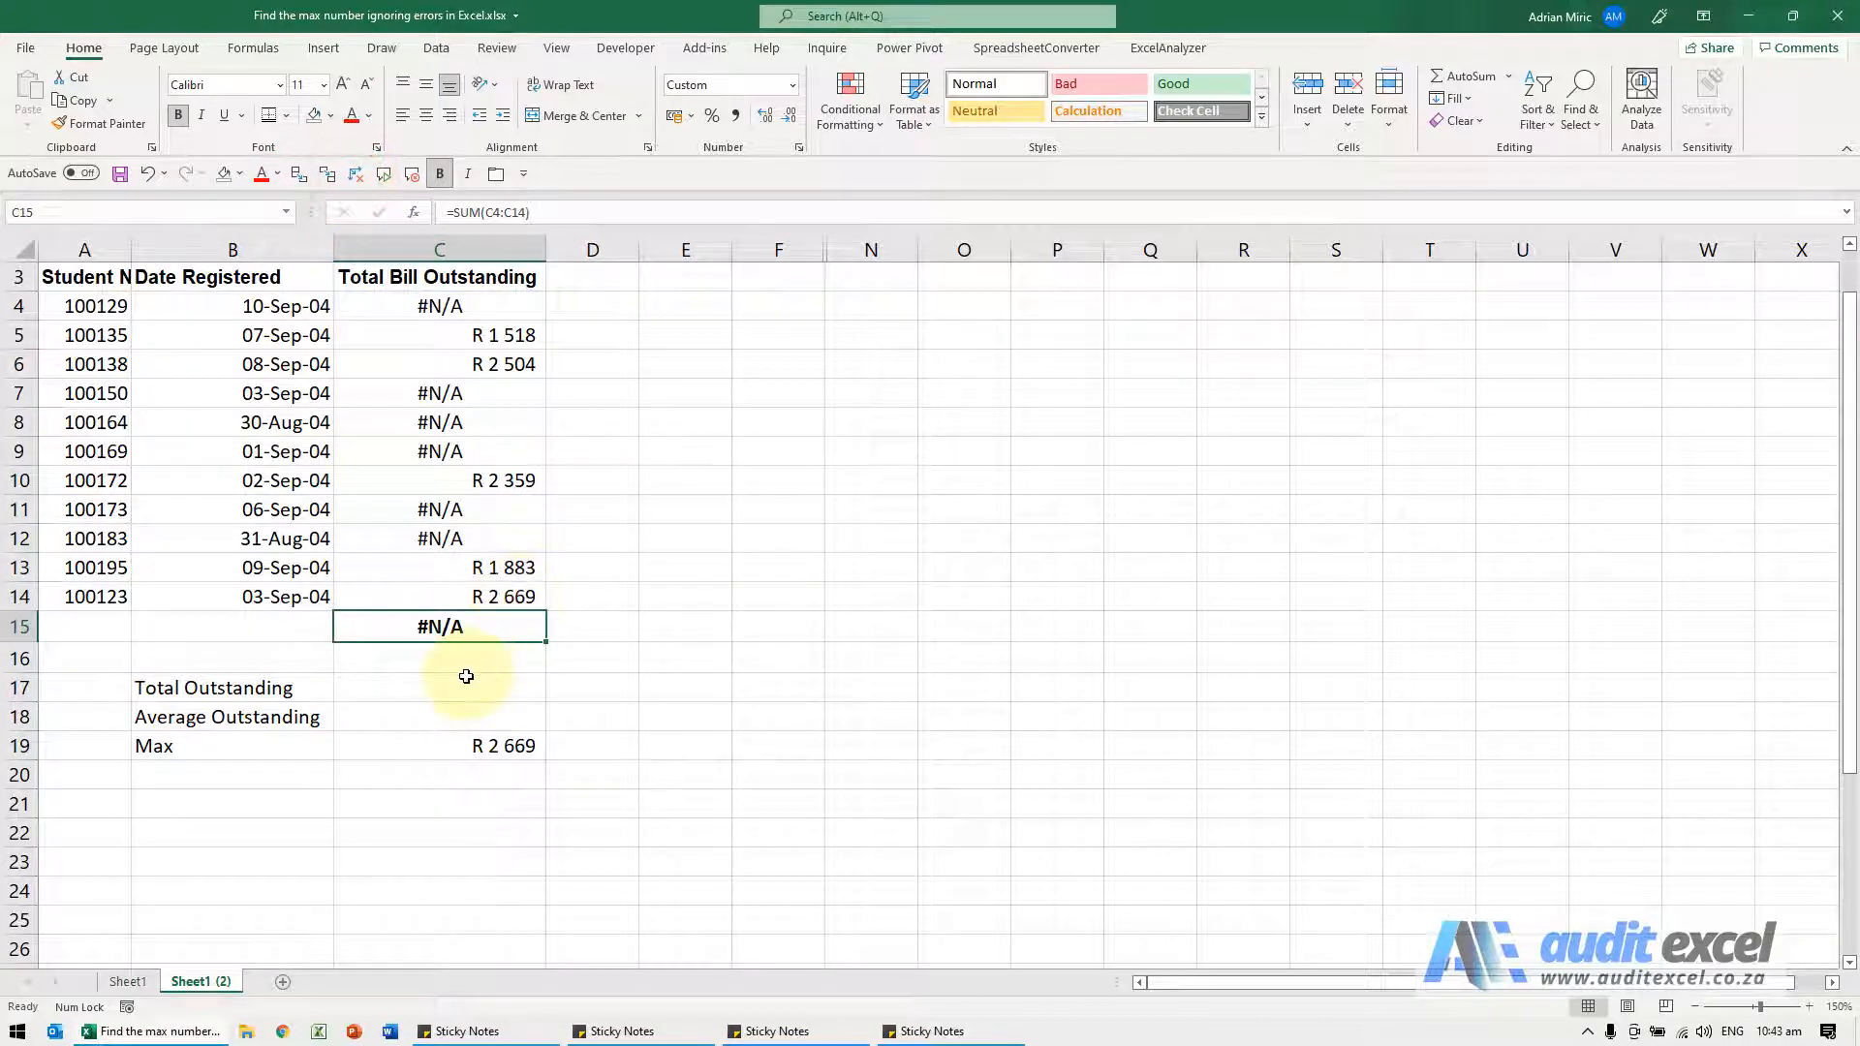
{"action": "left_click", "coordinate": [439, 687]}
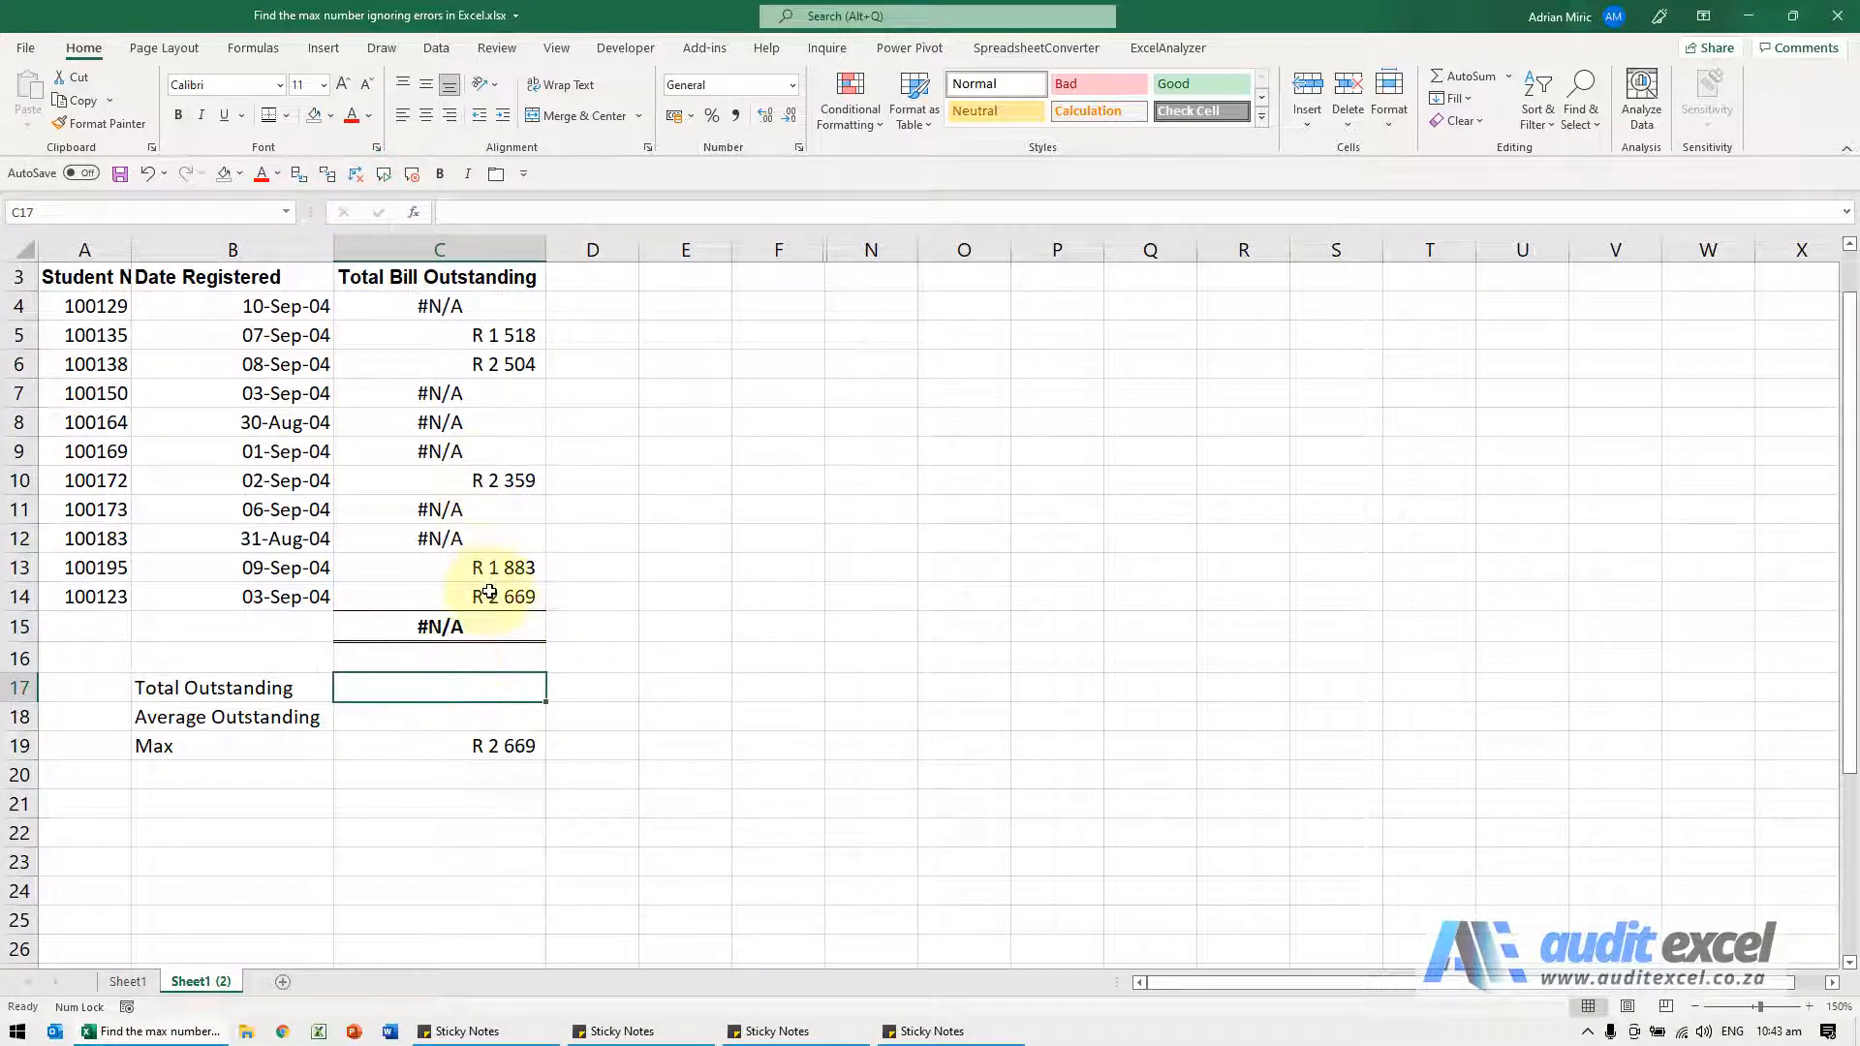
Enter =AGGREGATE(9,6,$C$4:$C$14) in C17 so Total Outstanding shows 10933
{"action": "type", "text": "=aggr"}
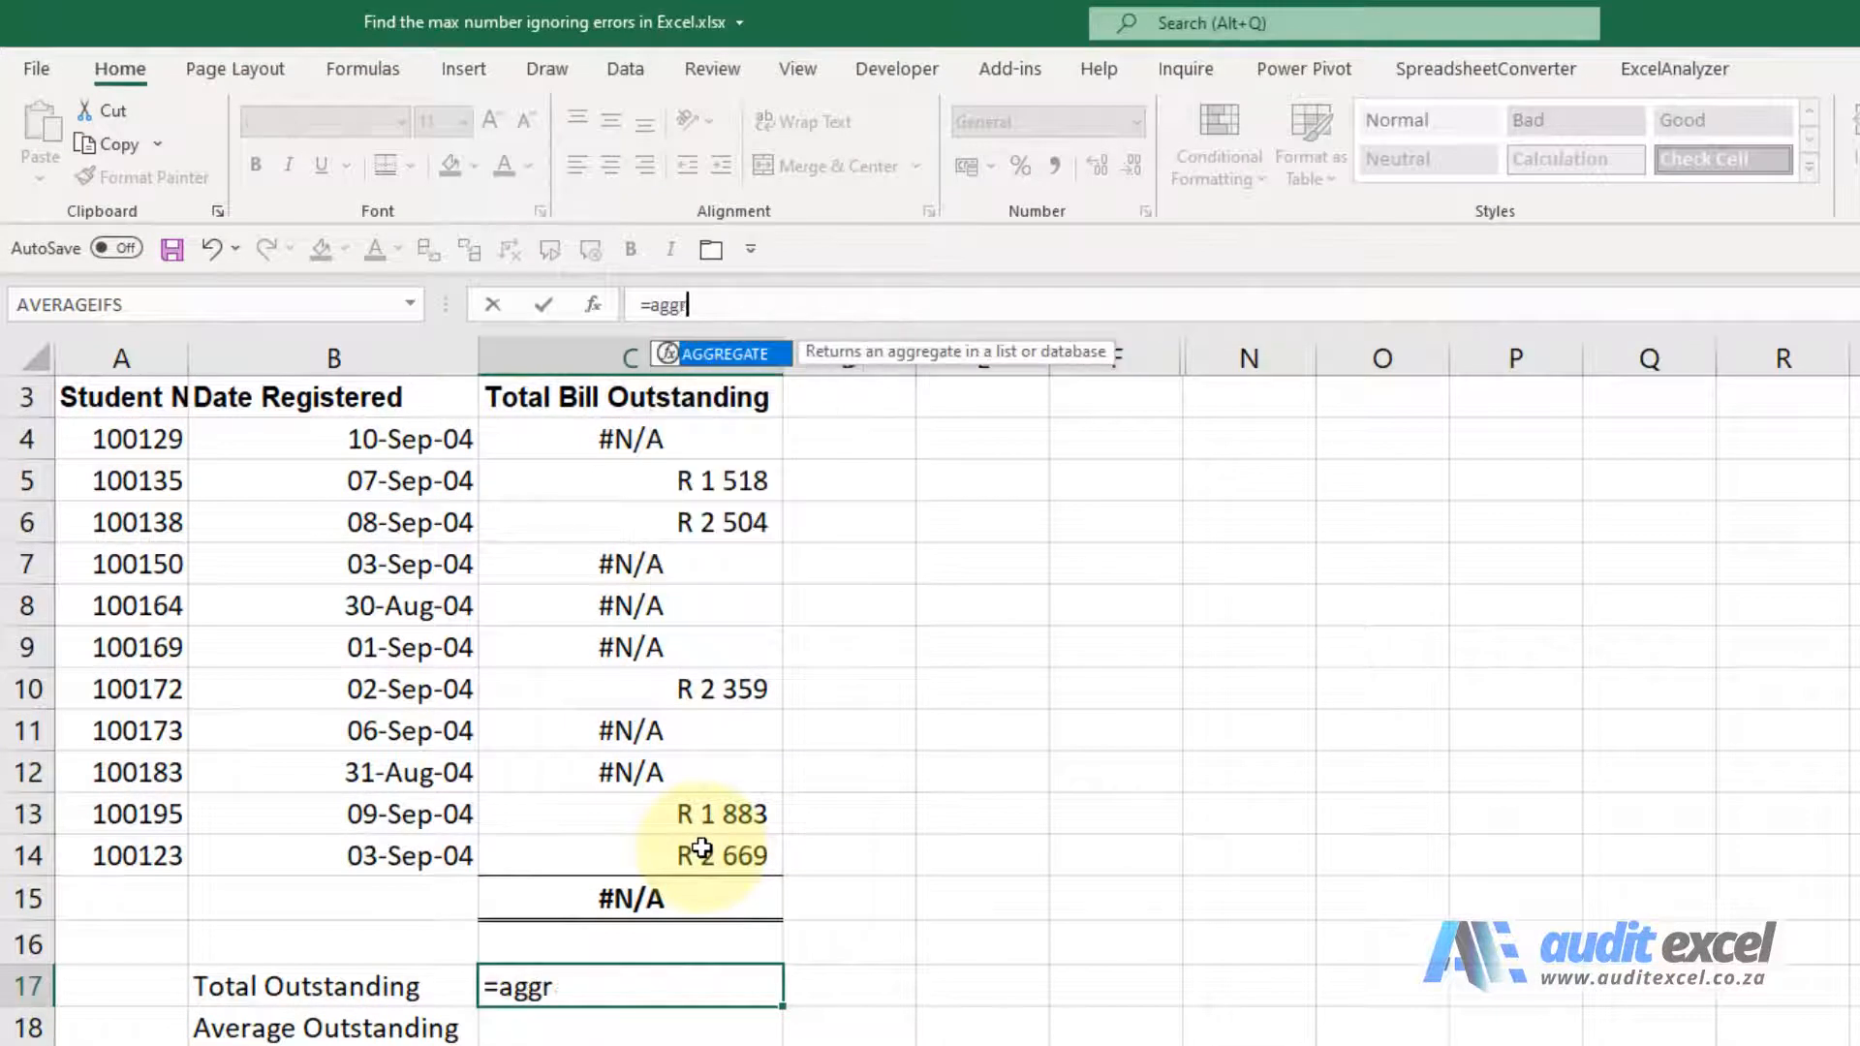
{"action": "type", "text": "ea"}
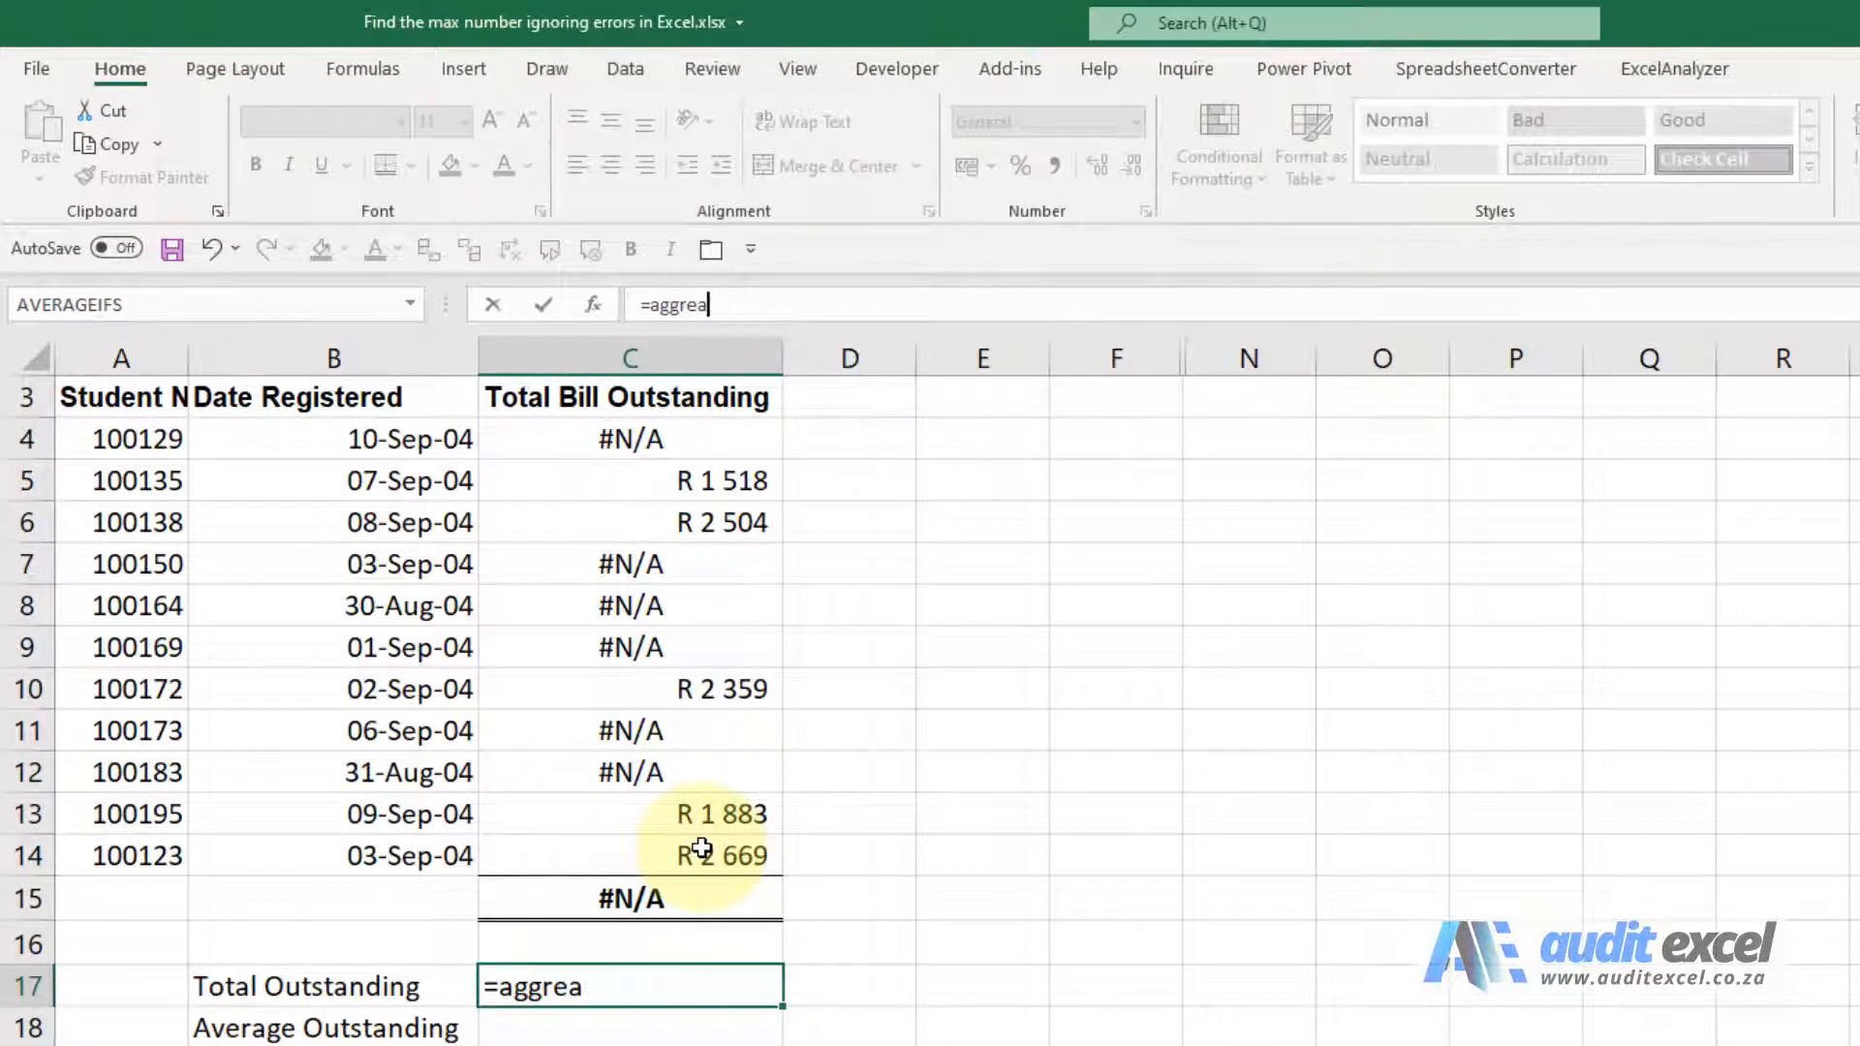
{"action": "type", "text": "g"}
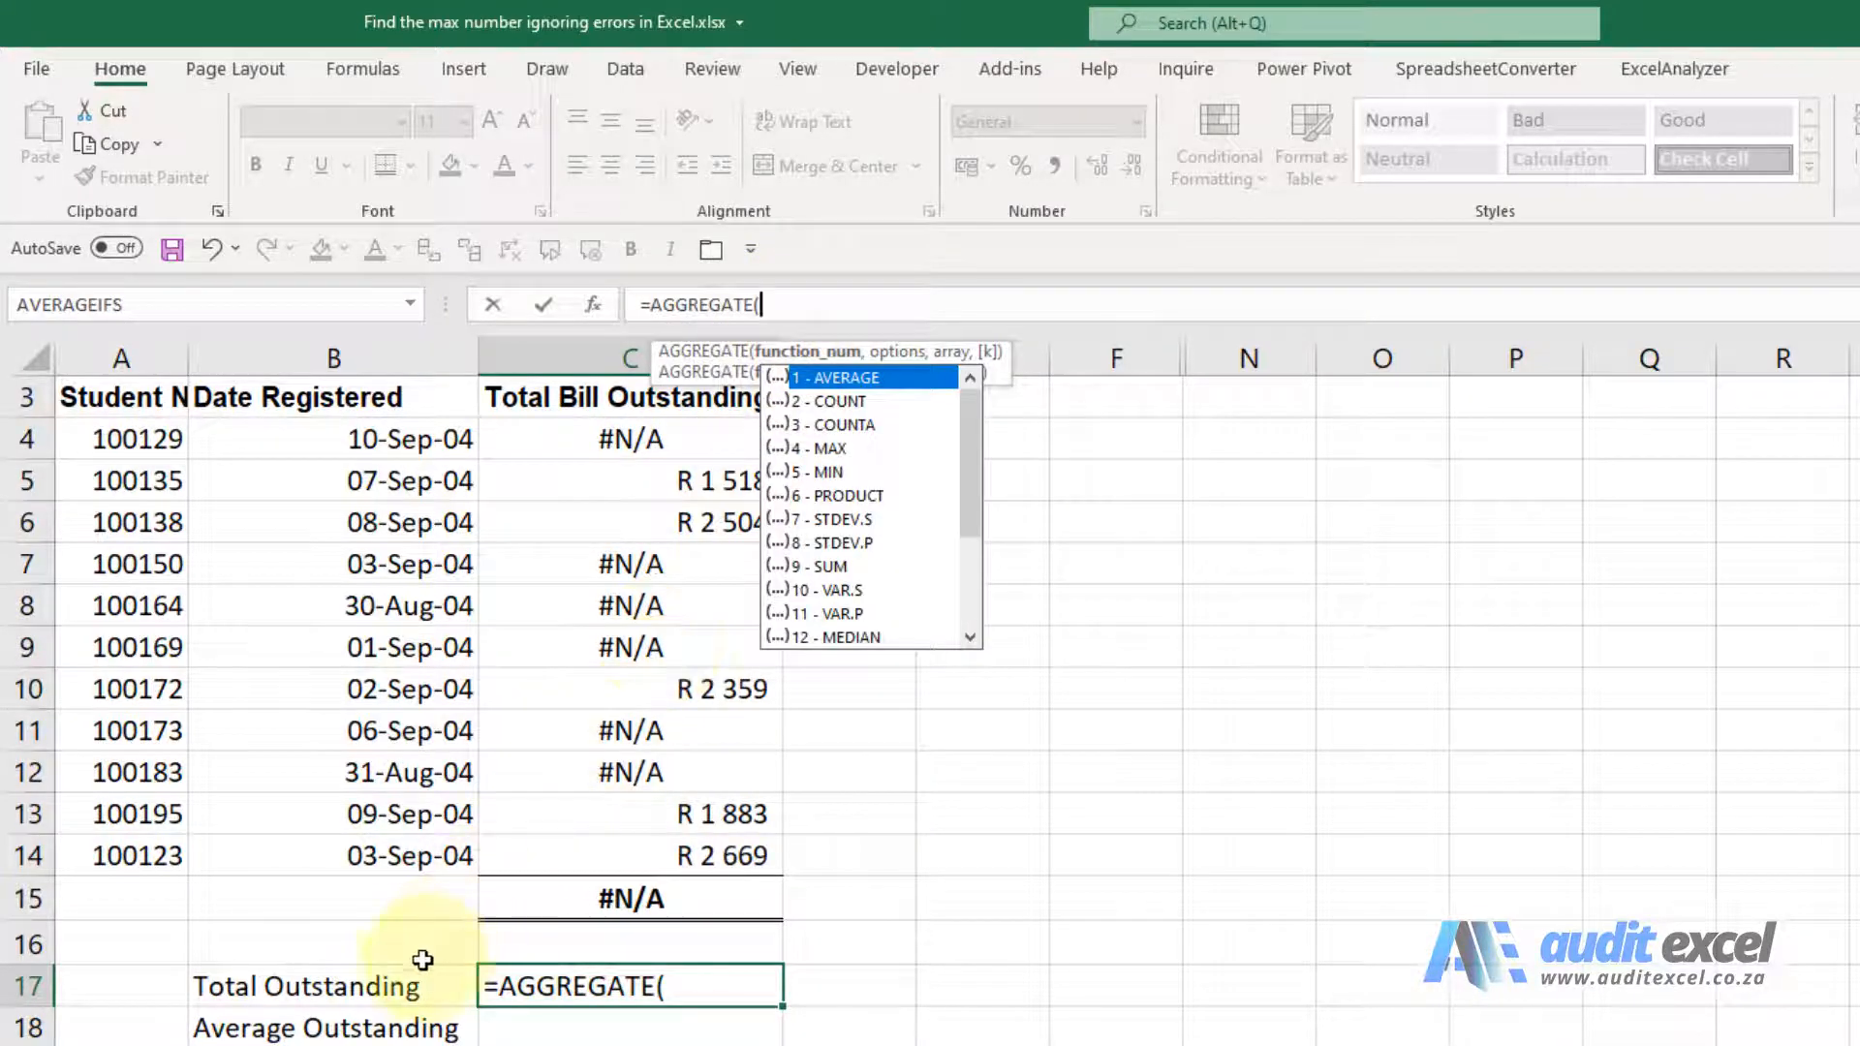
{"action": "mouse_move", "coordinate": [844, 572]}
{"action": "type", "text": "9"}
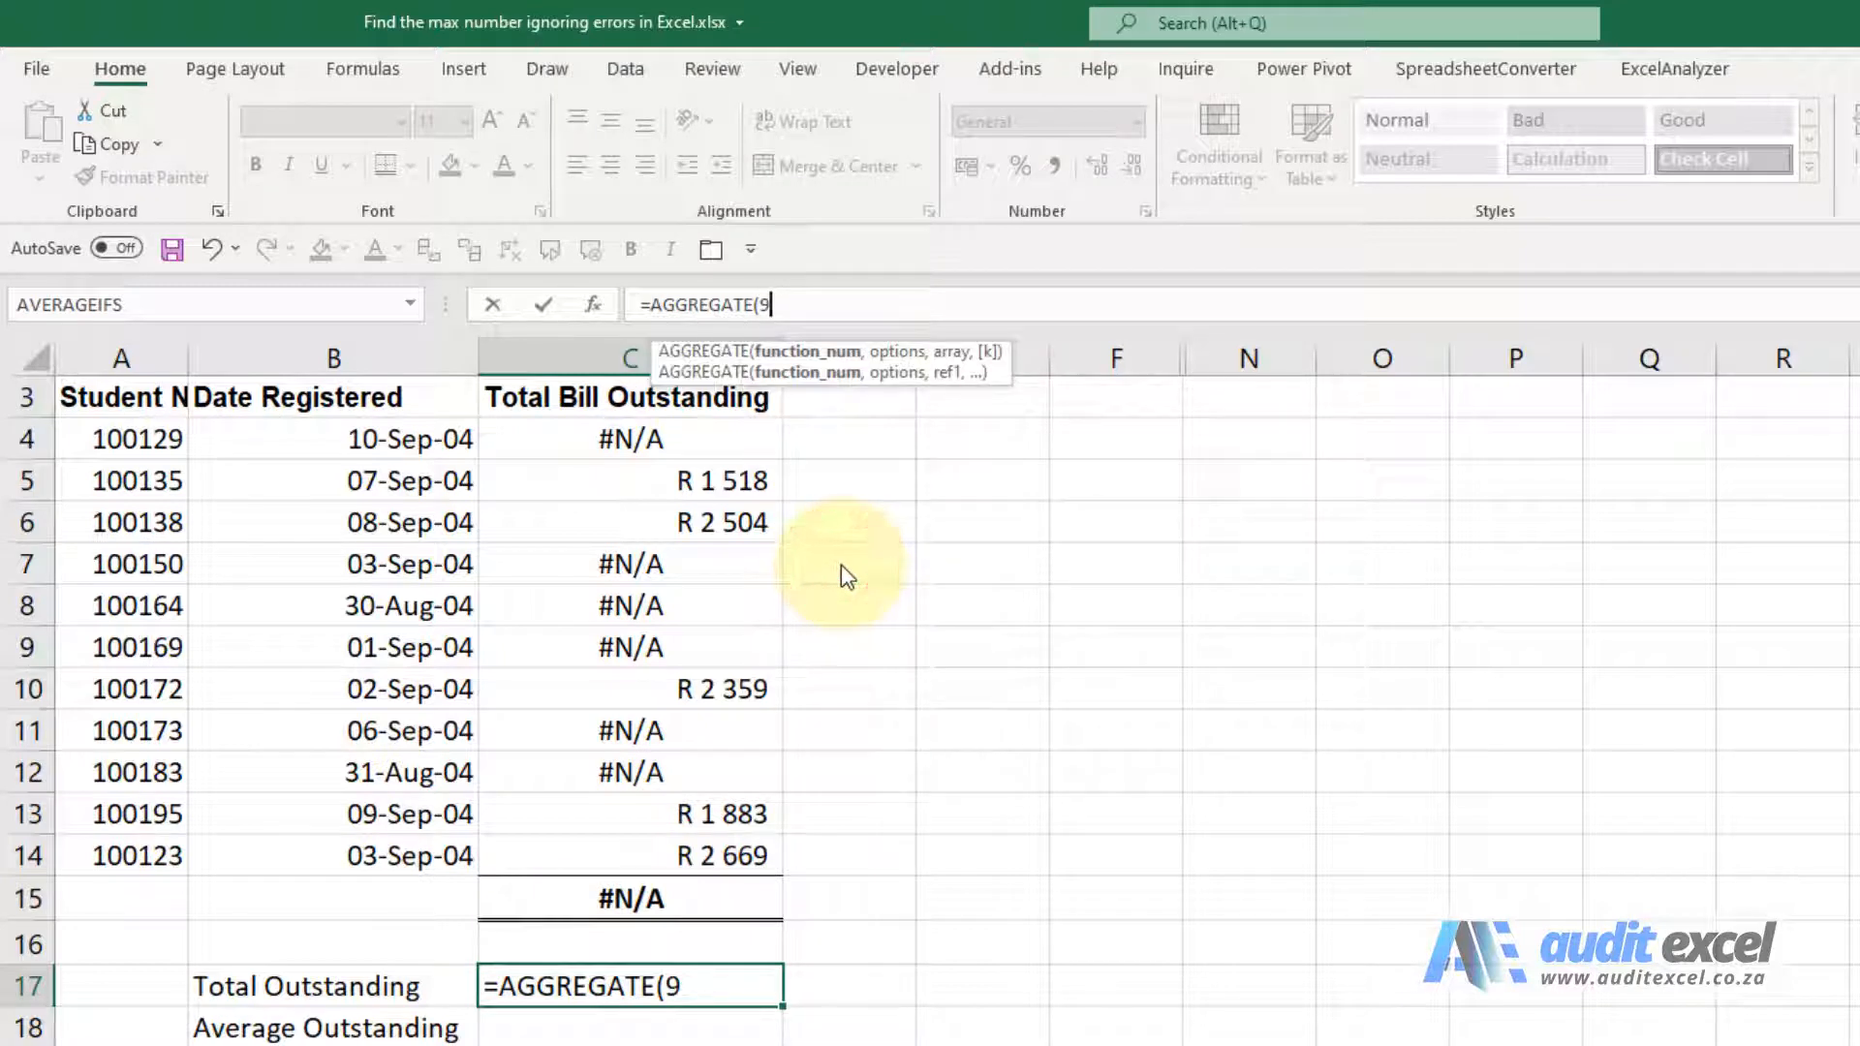
{"action": "type", "text": ","}
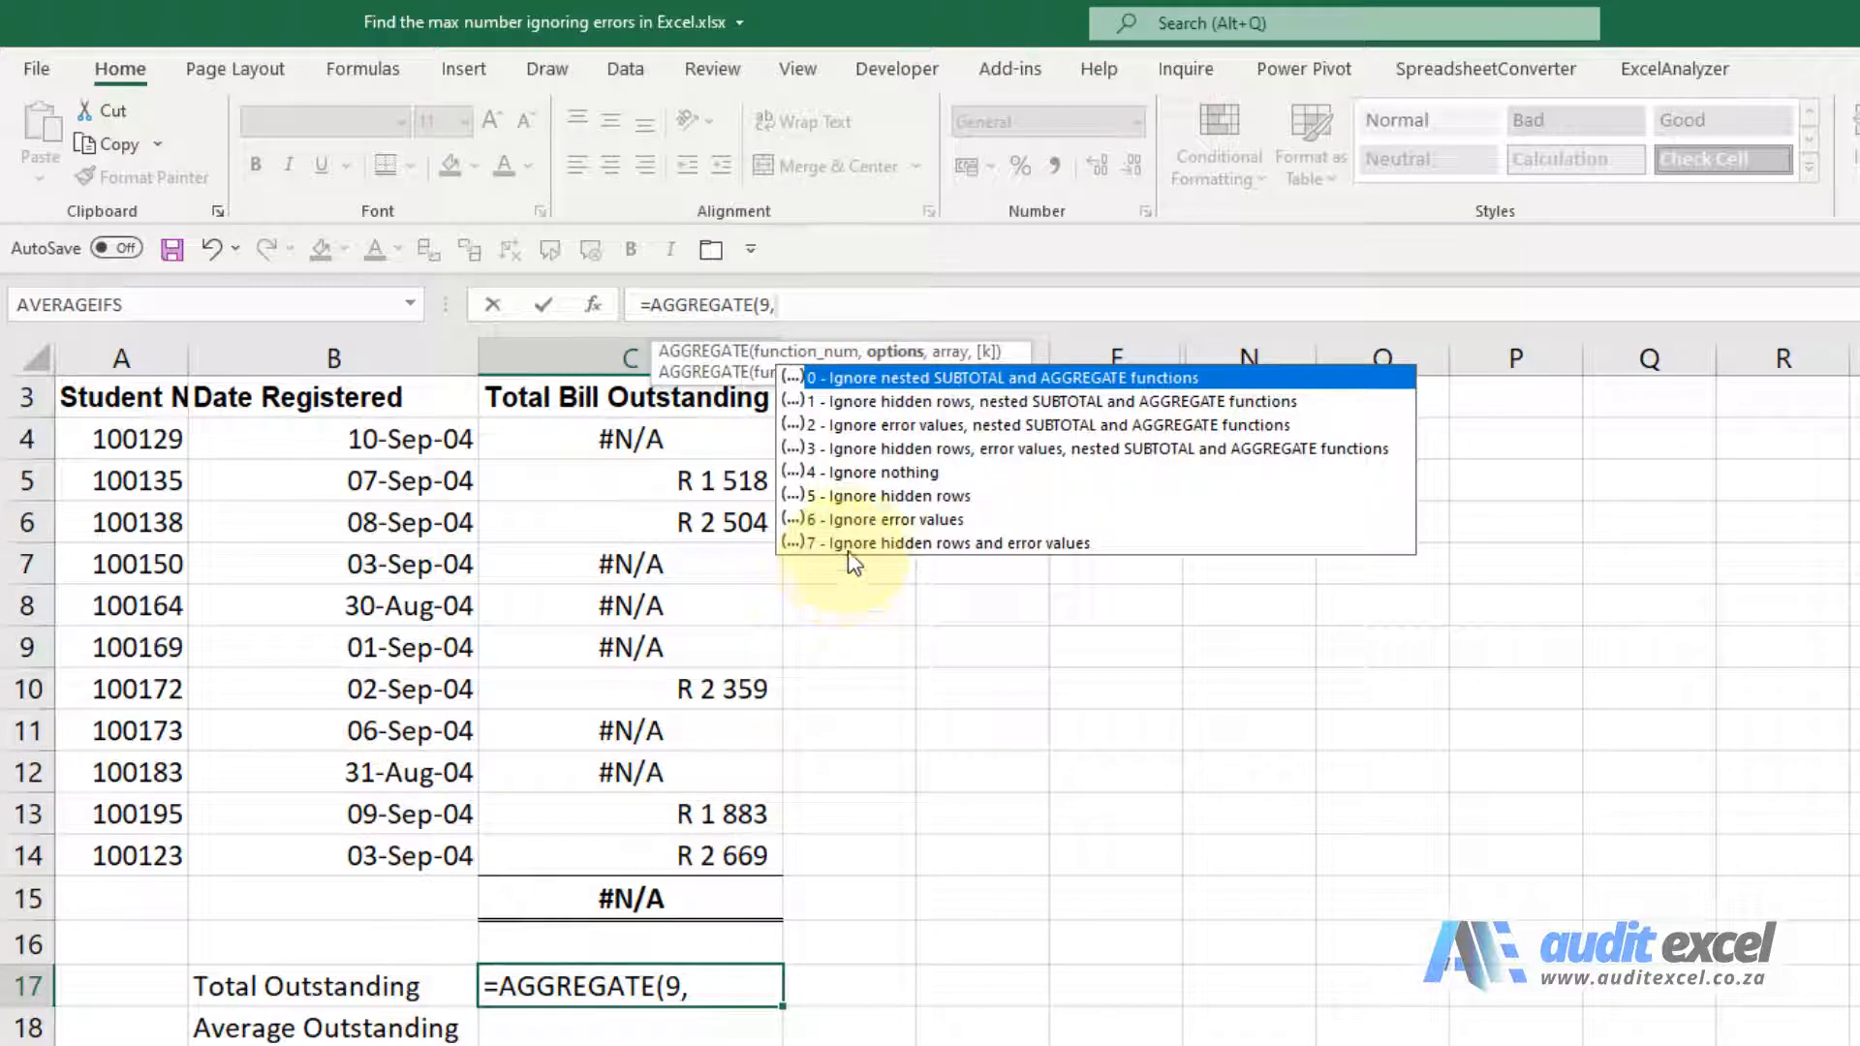
{"action": "mouse_move", "coordinate": [914, 413]}
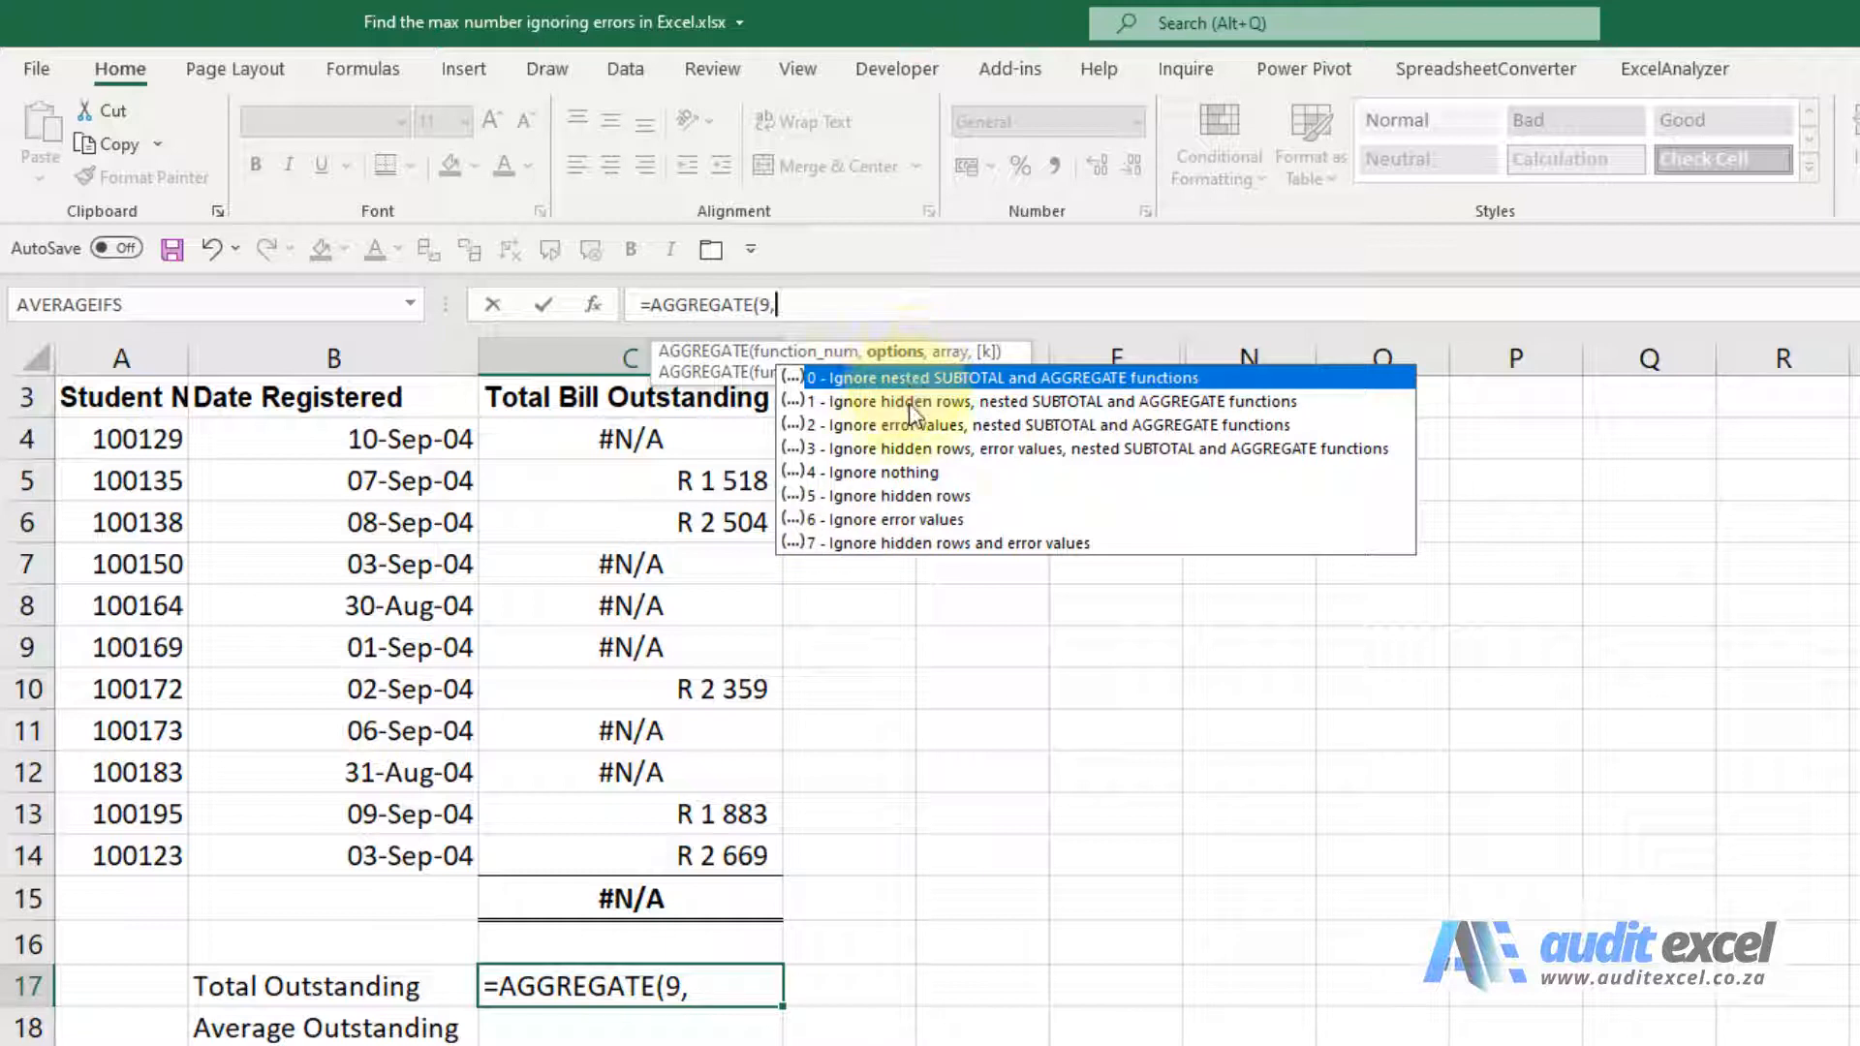
{"action": "mouse_move", "coordinate": [891, 534]}
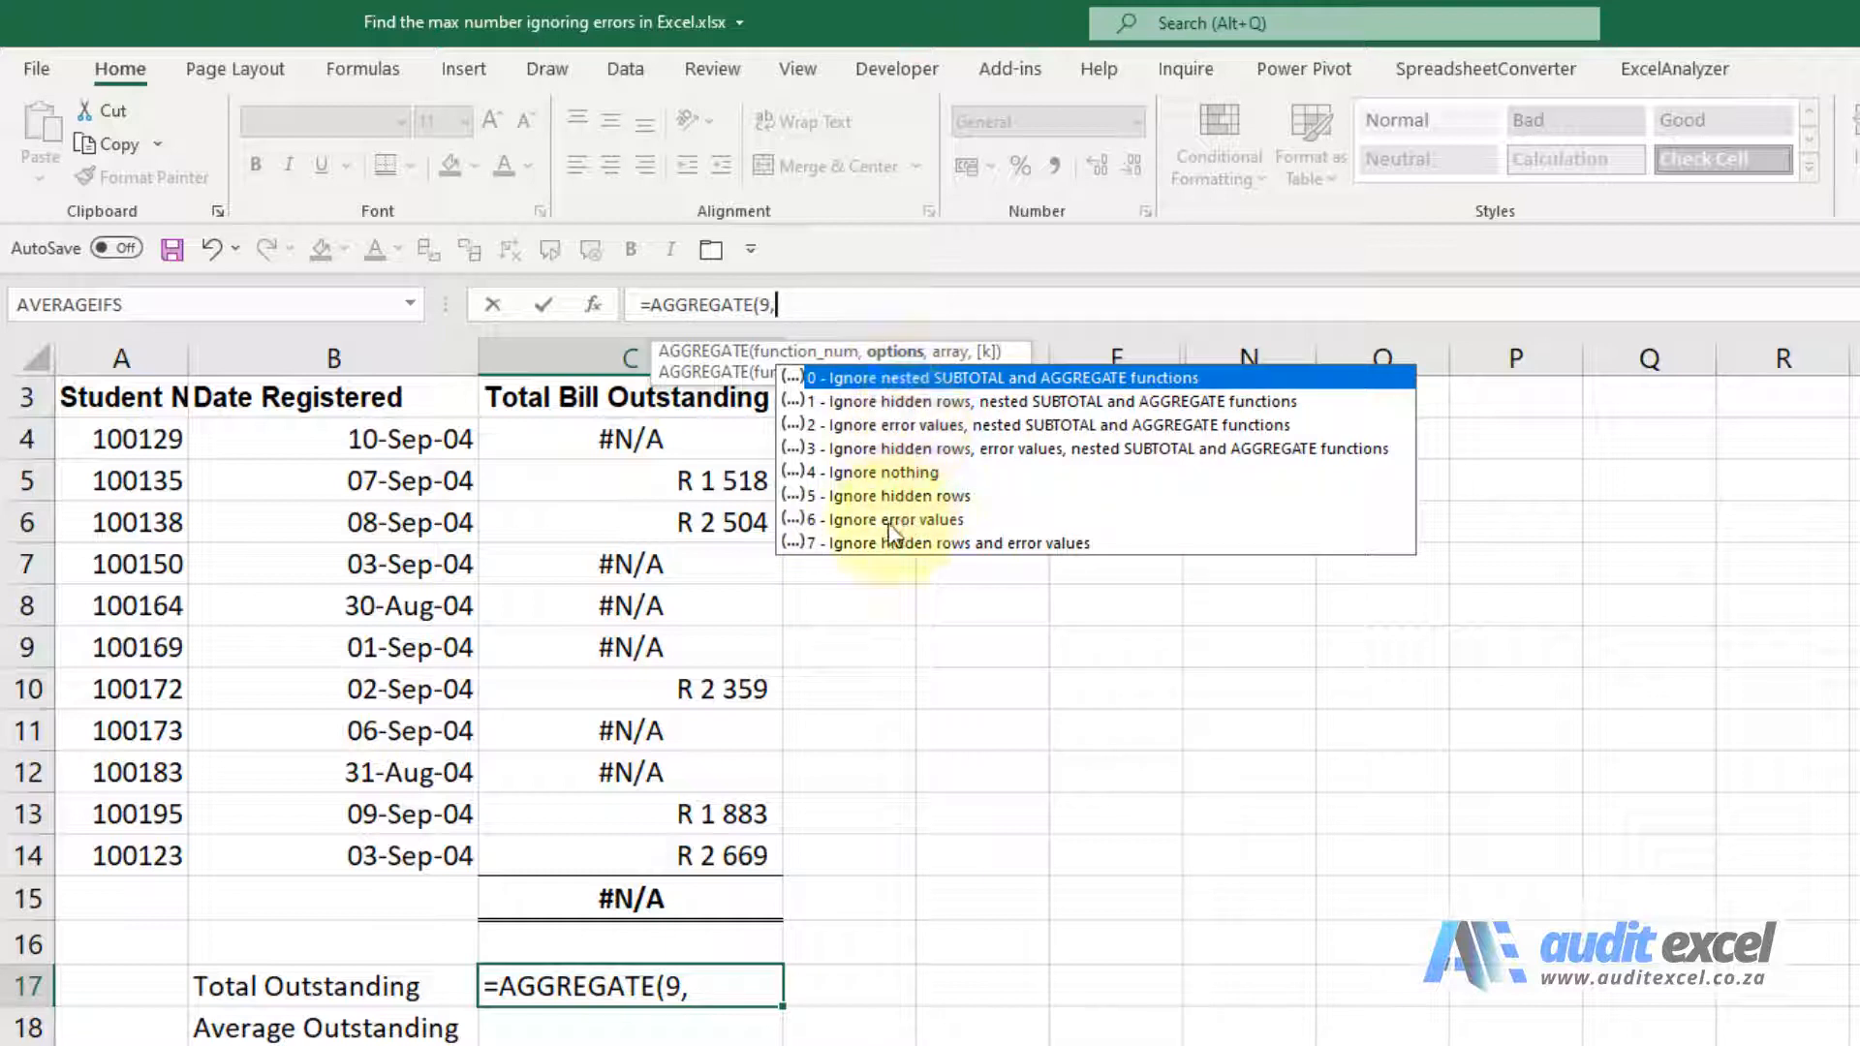
{"action": "mouse_move", "coordinate": [883, 519]}
{"action": "type", "text": "6"}
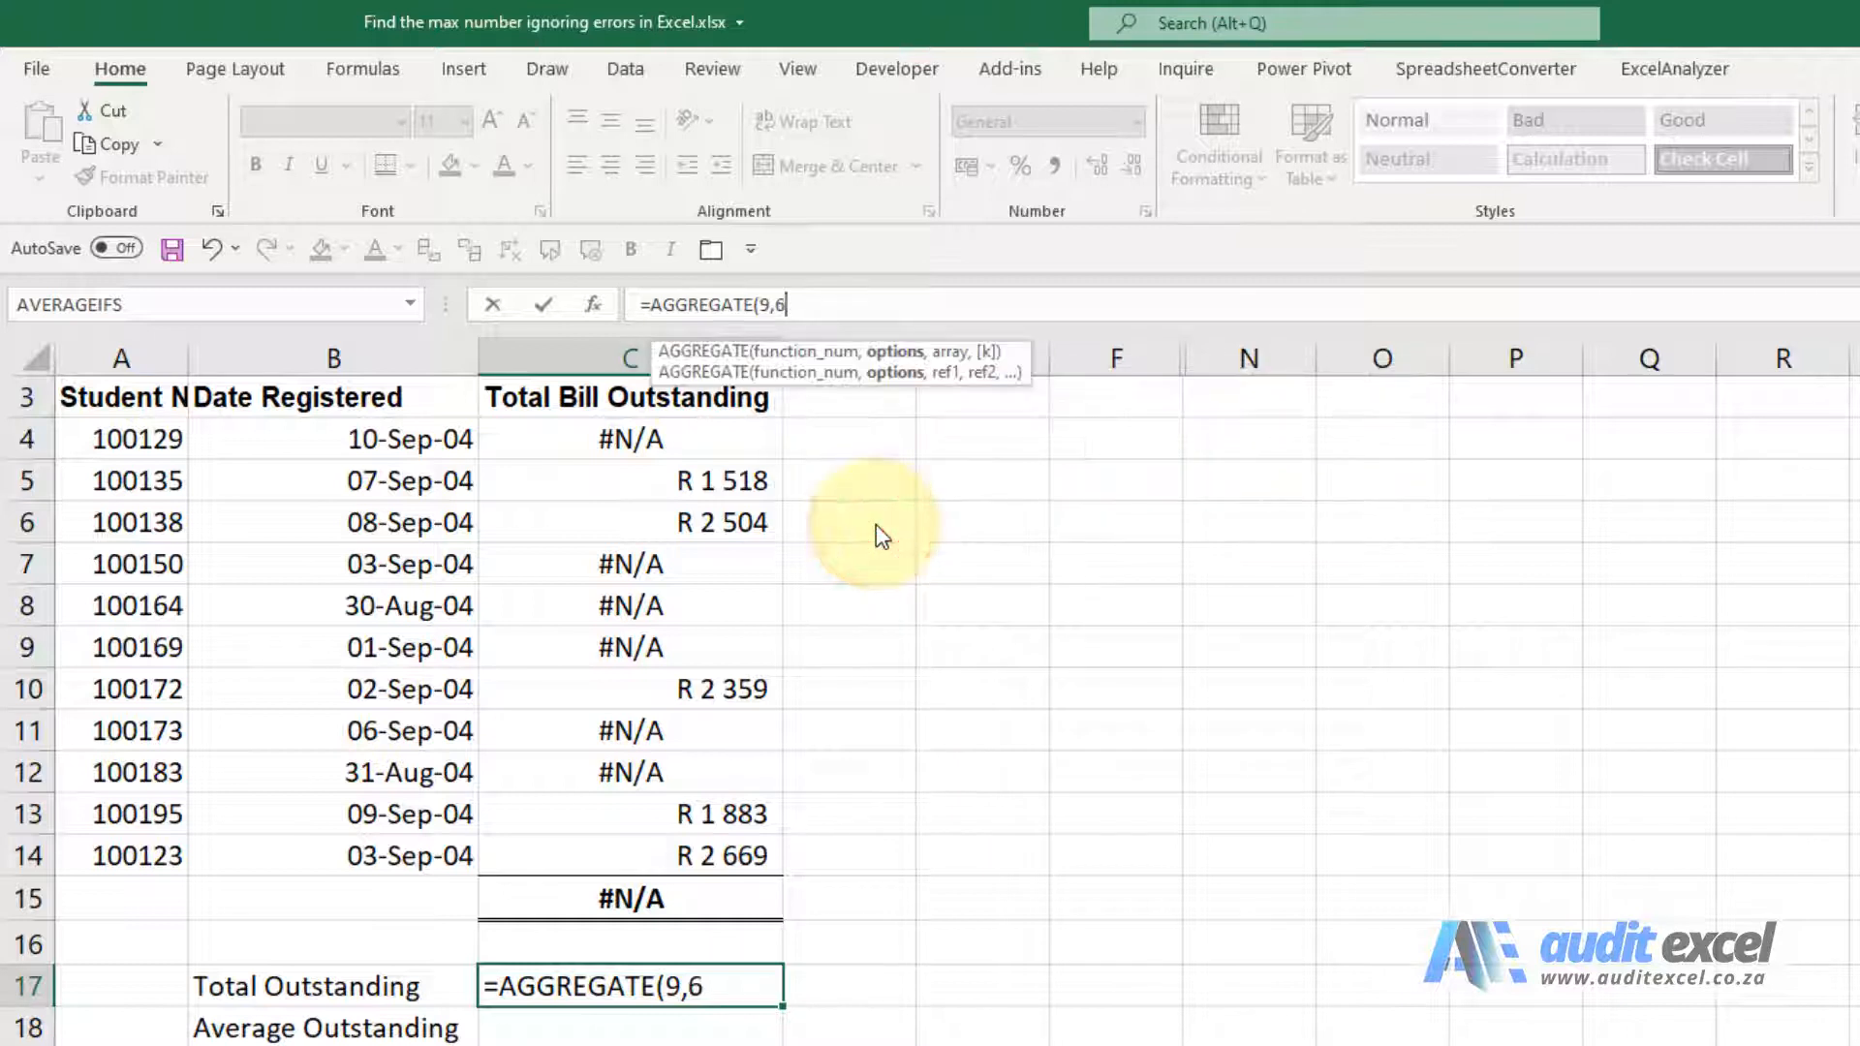
{"action": "type", "text": ",C4:C14"}
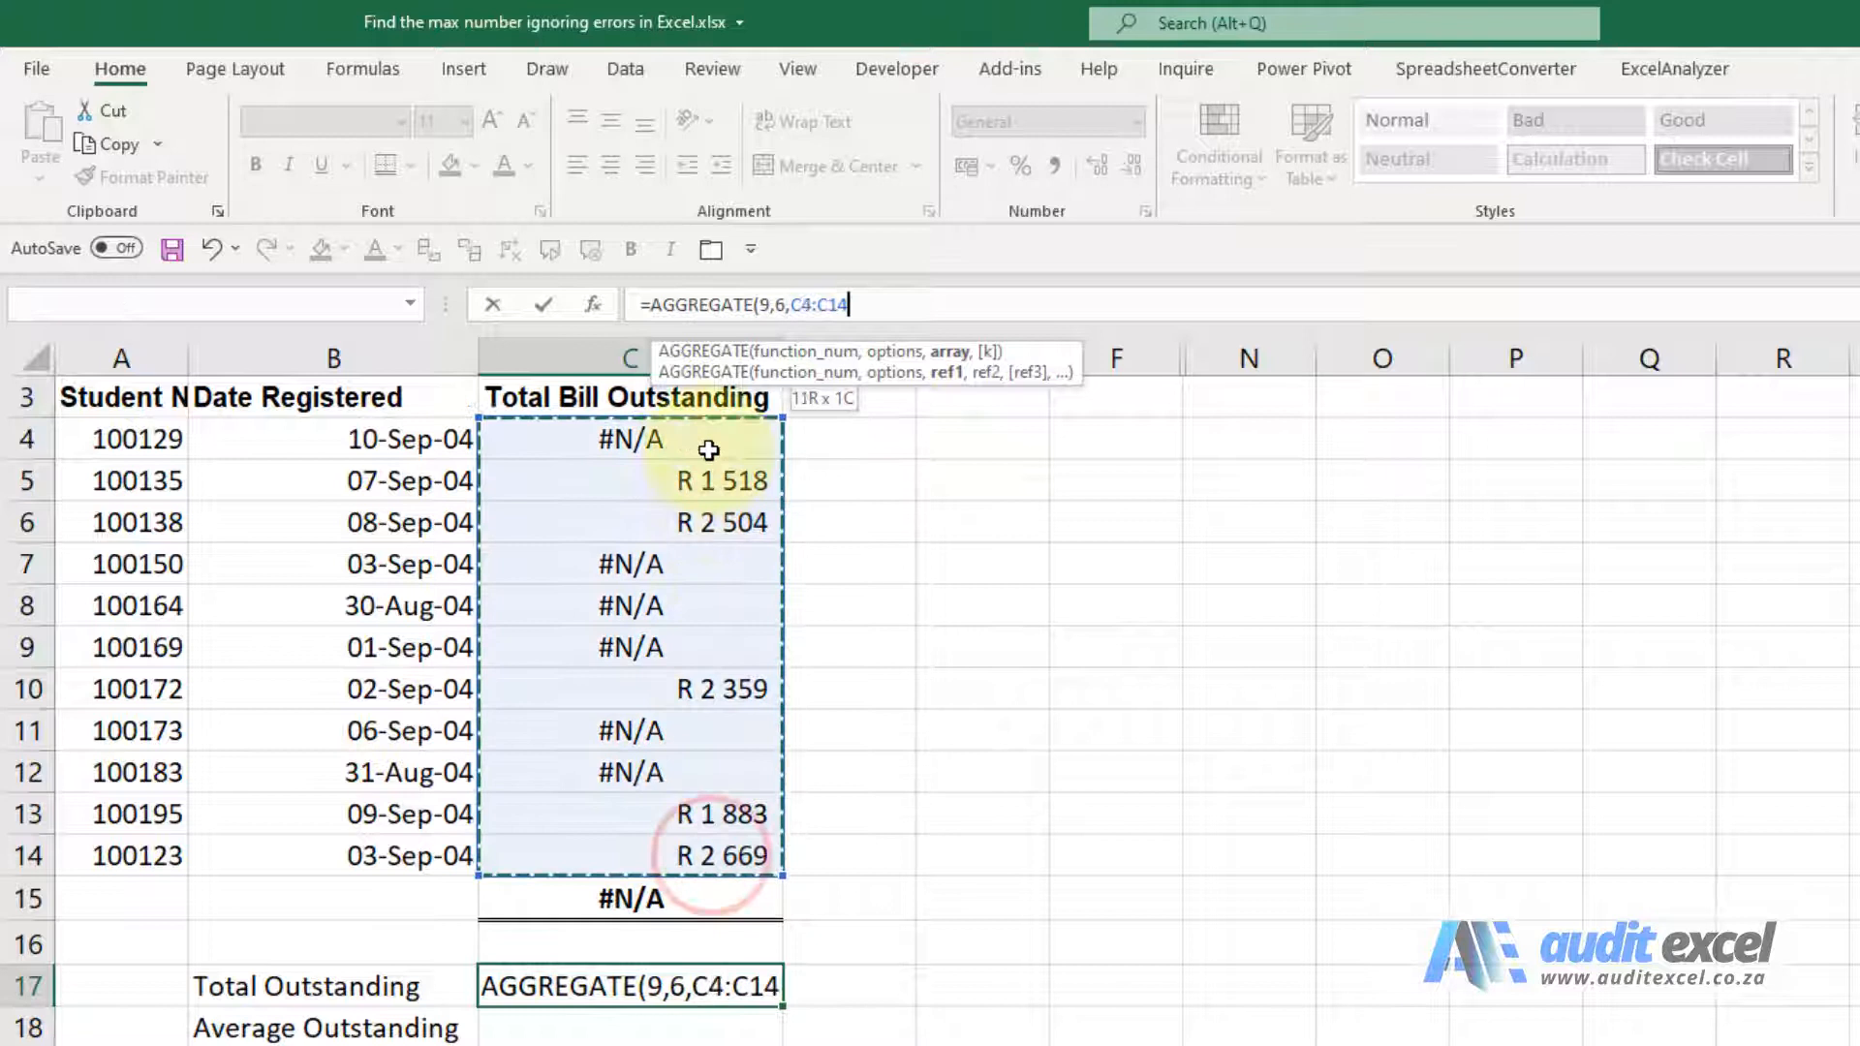
{"action": "key", "text": "f4"}
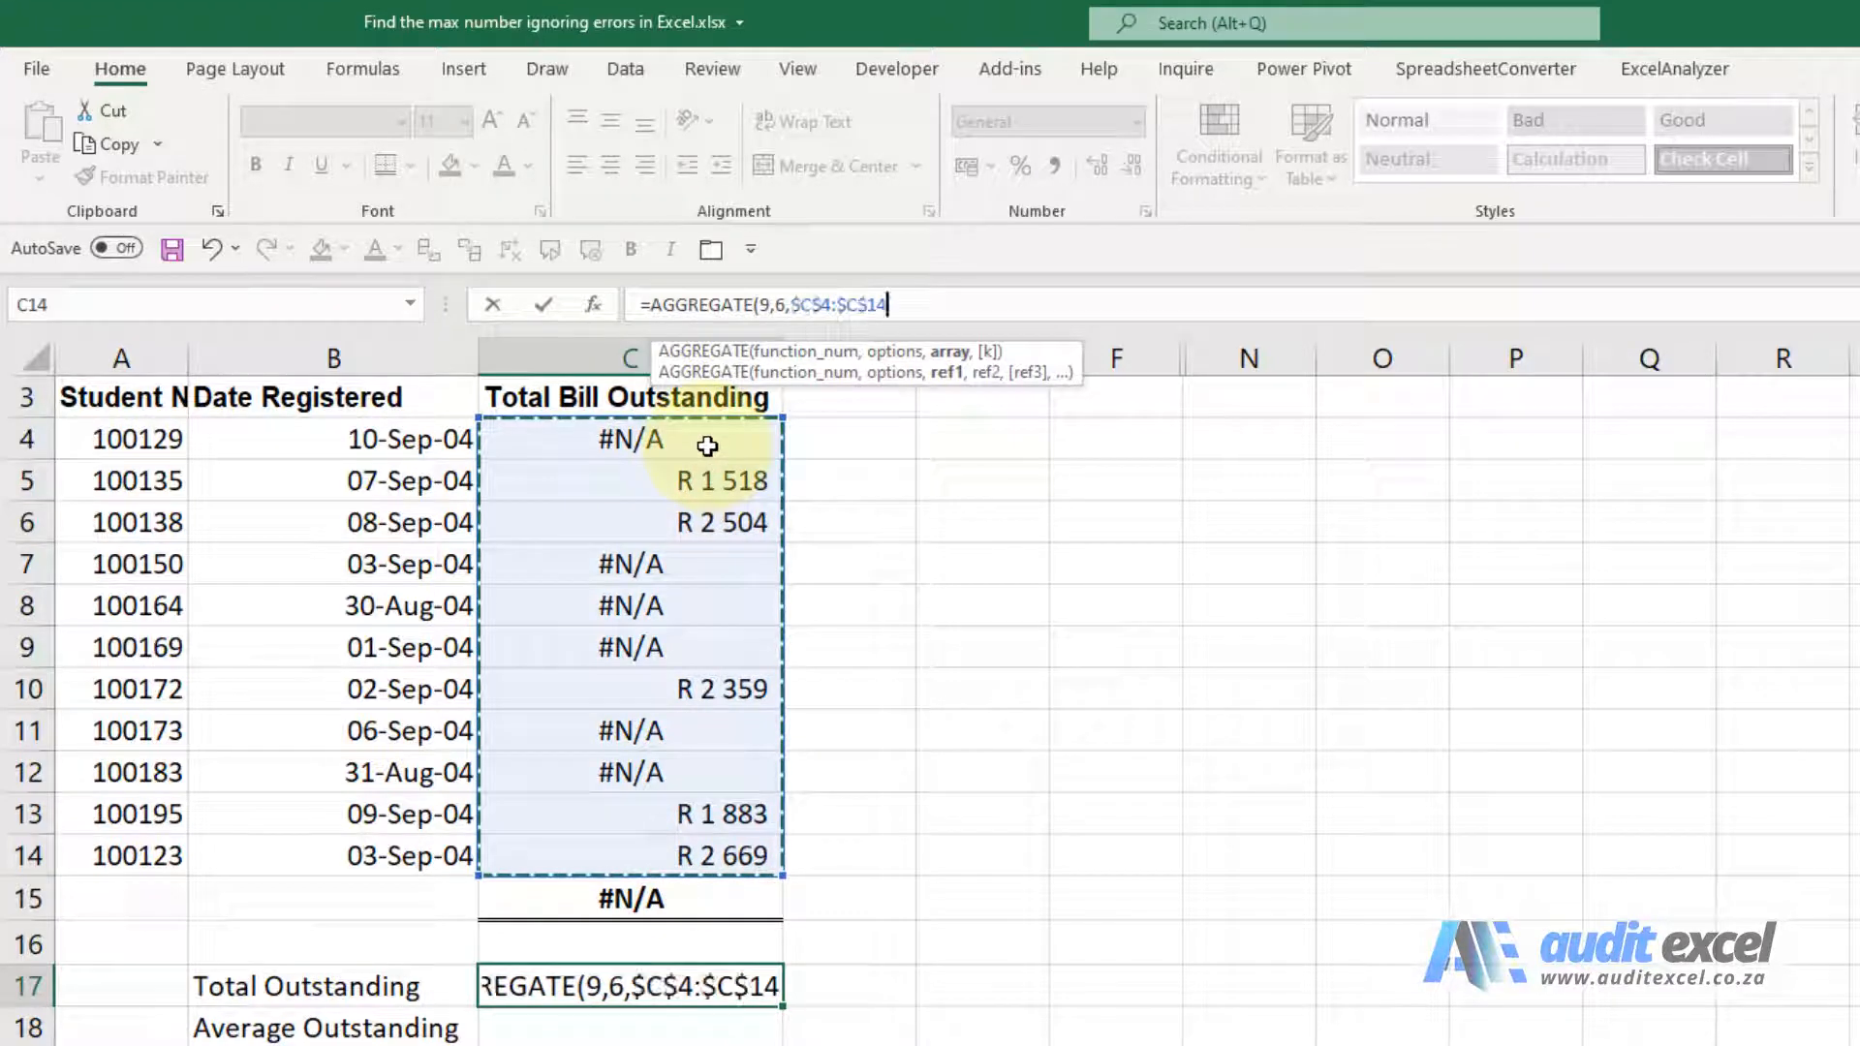
{"action": "type", "text": ")"}
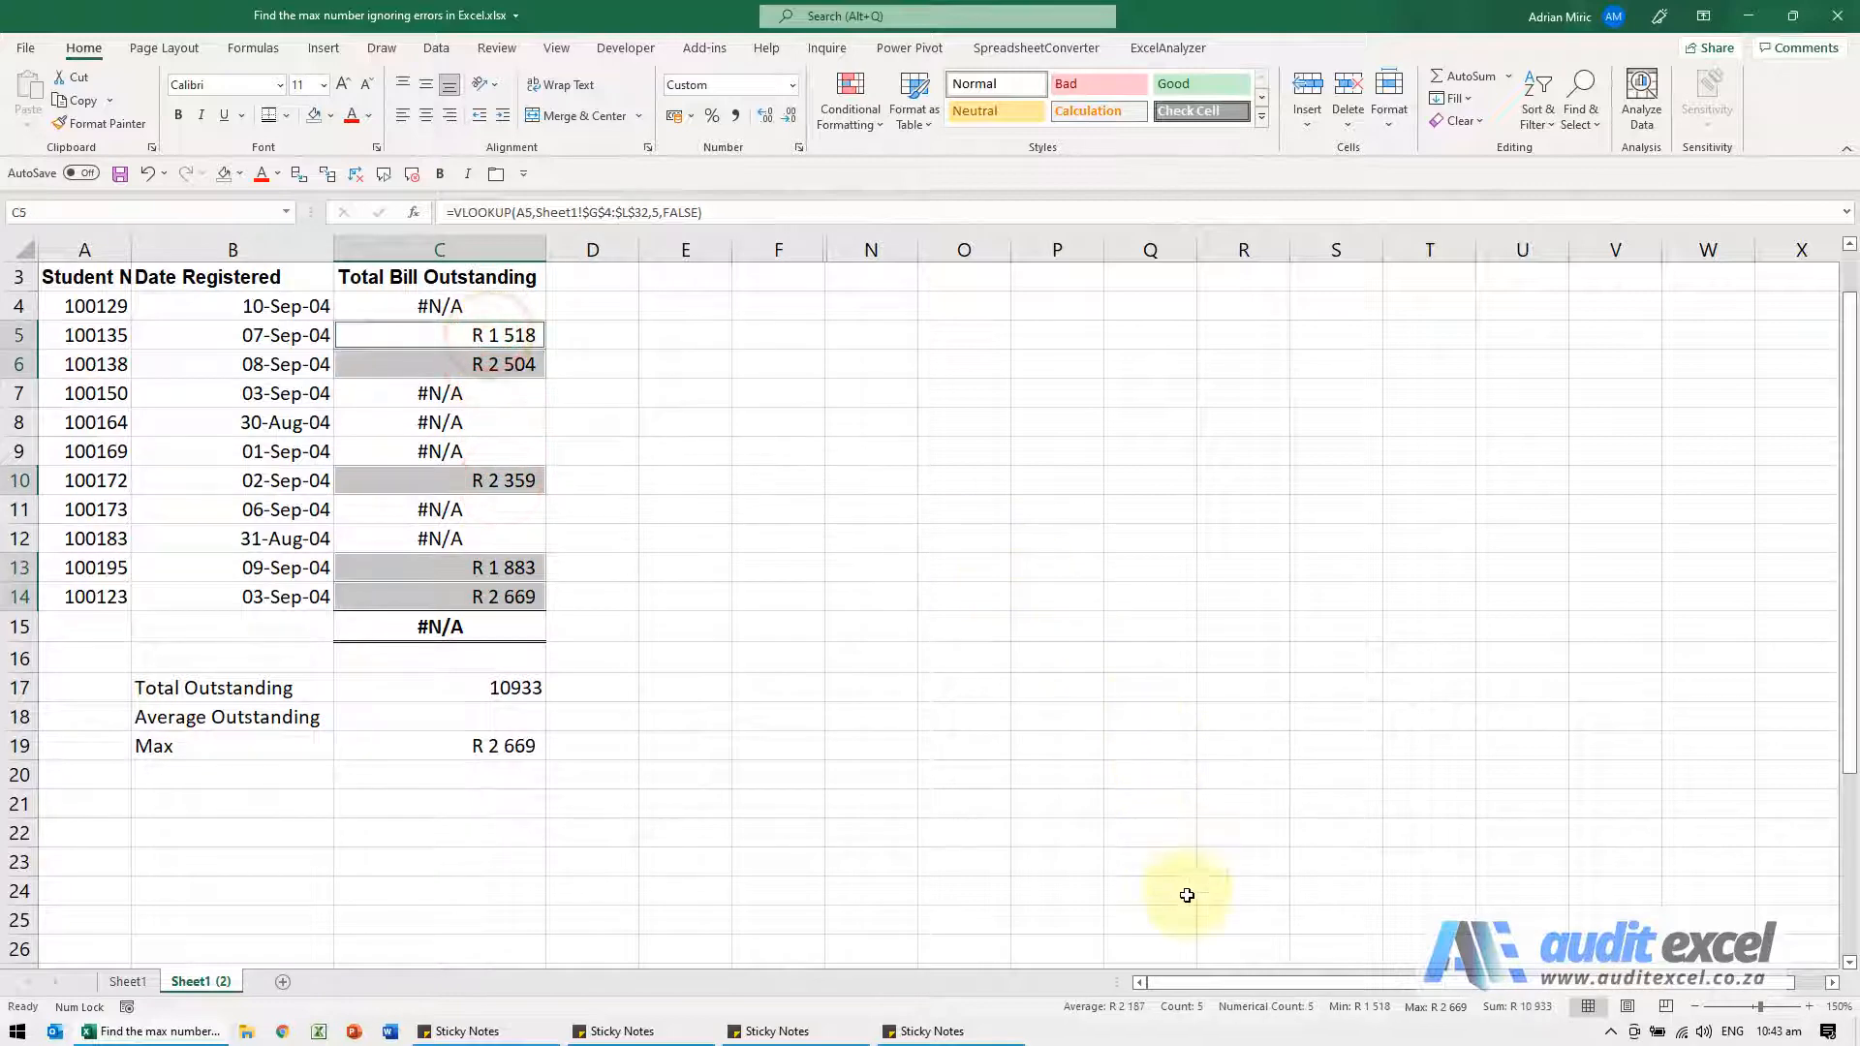
{"action": "mouse_move", "coordinate": [808, 834]}
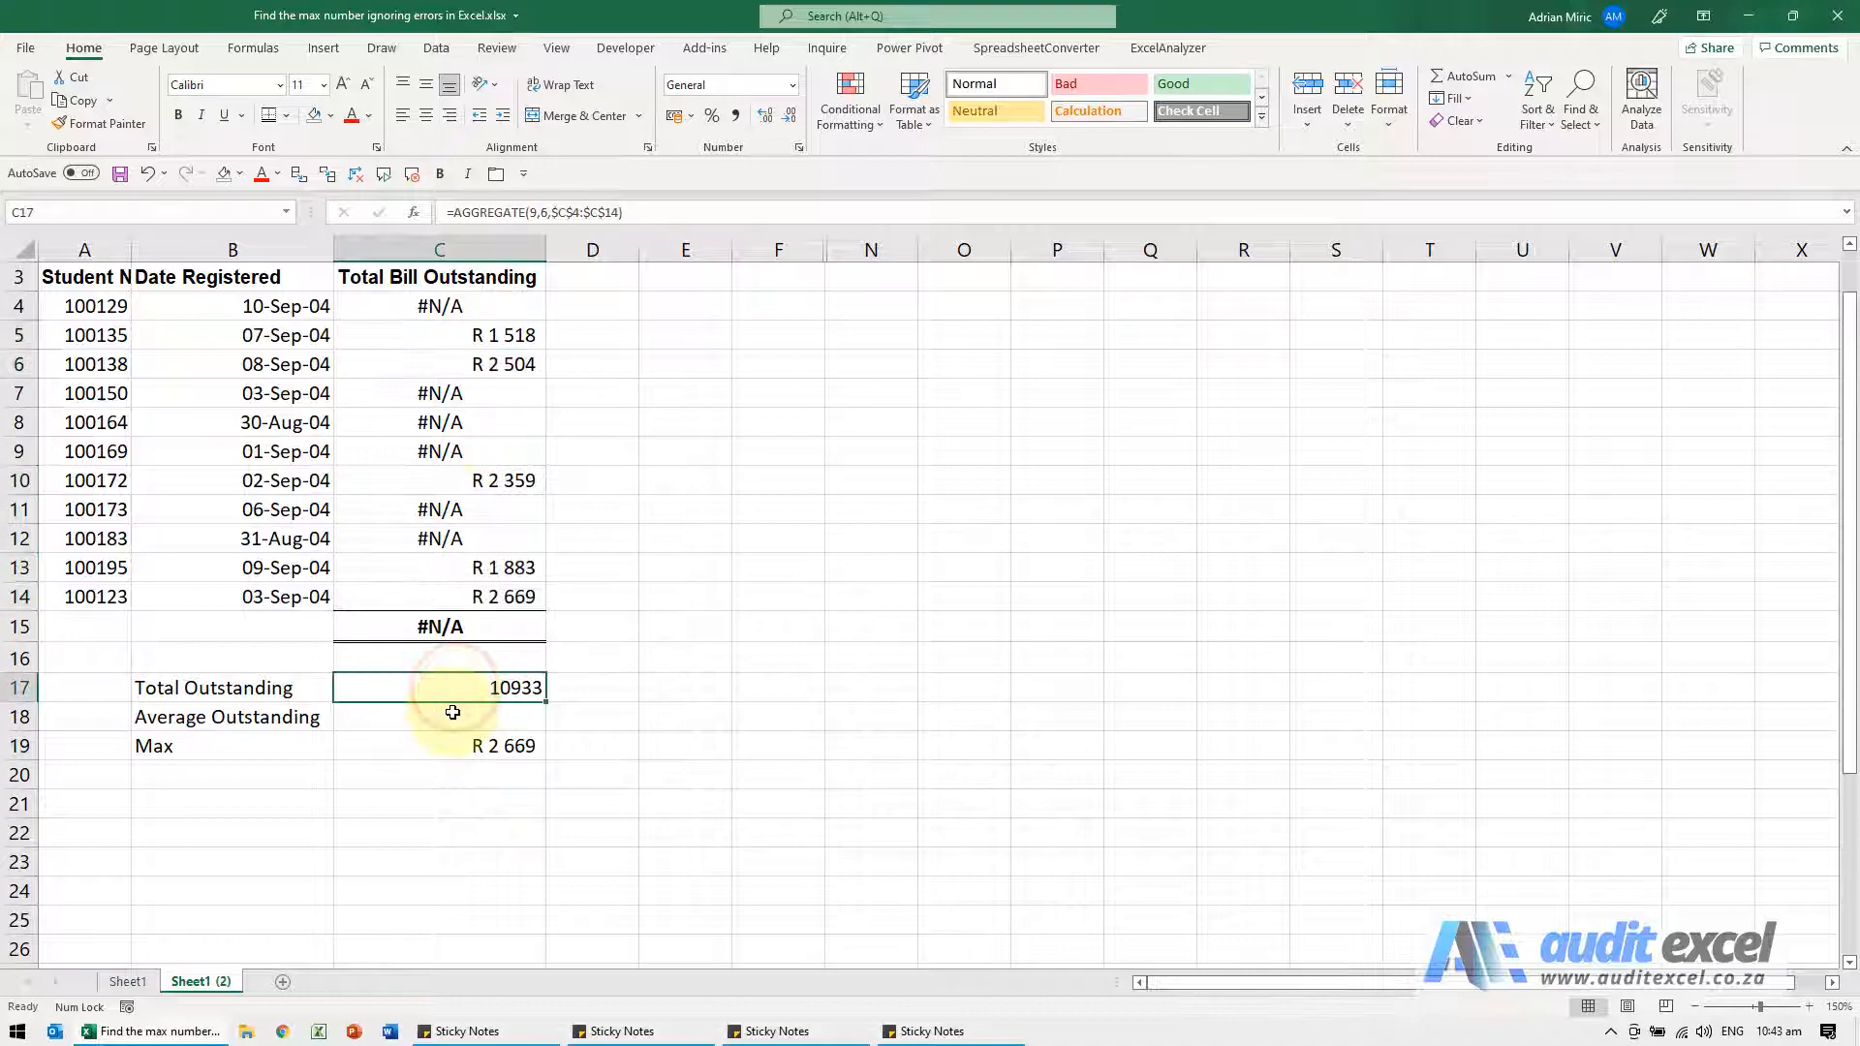
Begin an AGGREGATE formula in C18 to average bills C4:C14 for Average Outstanding
{"action": "left_click", "coordinate": [452, 712]}
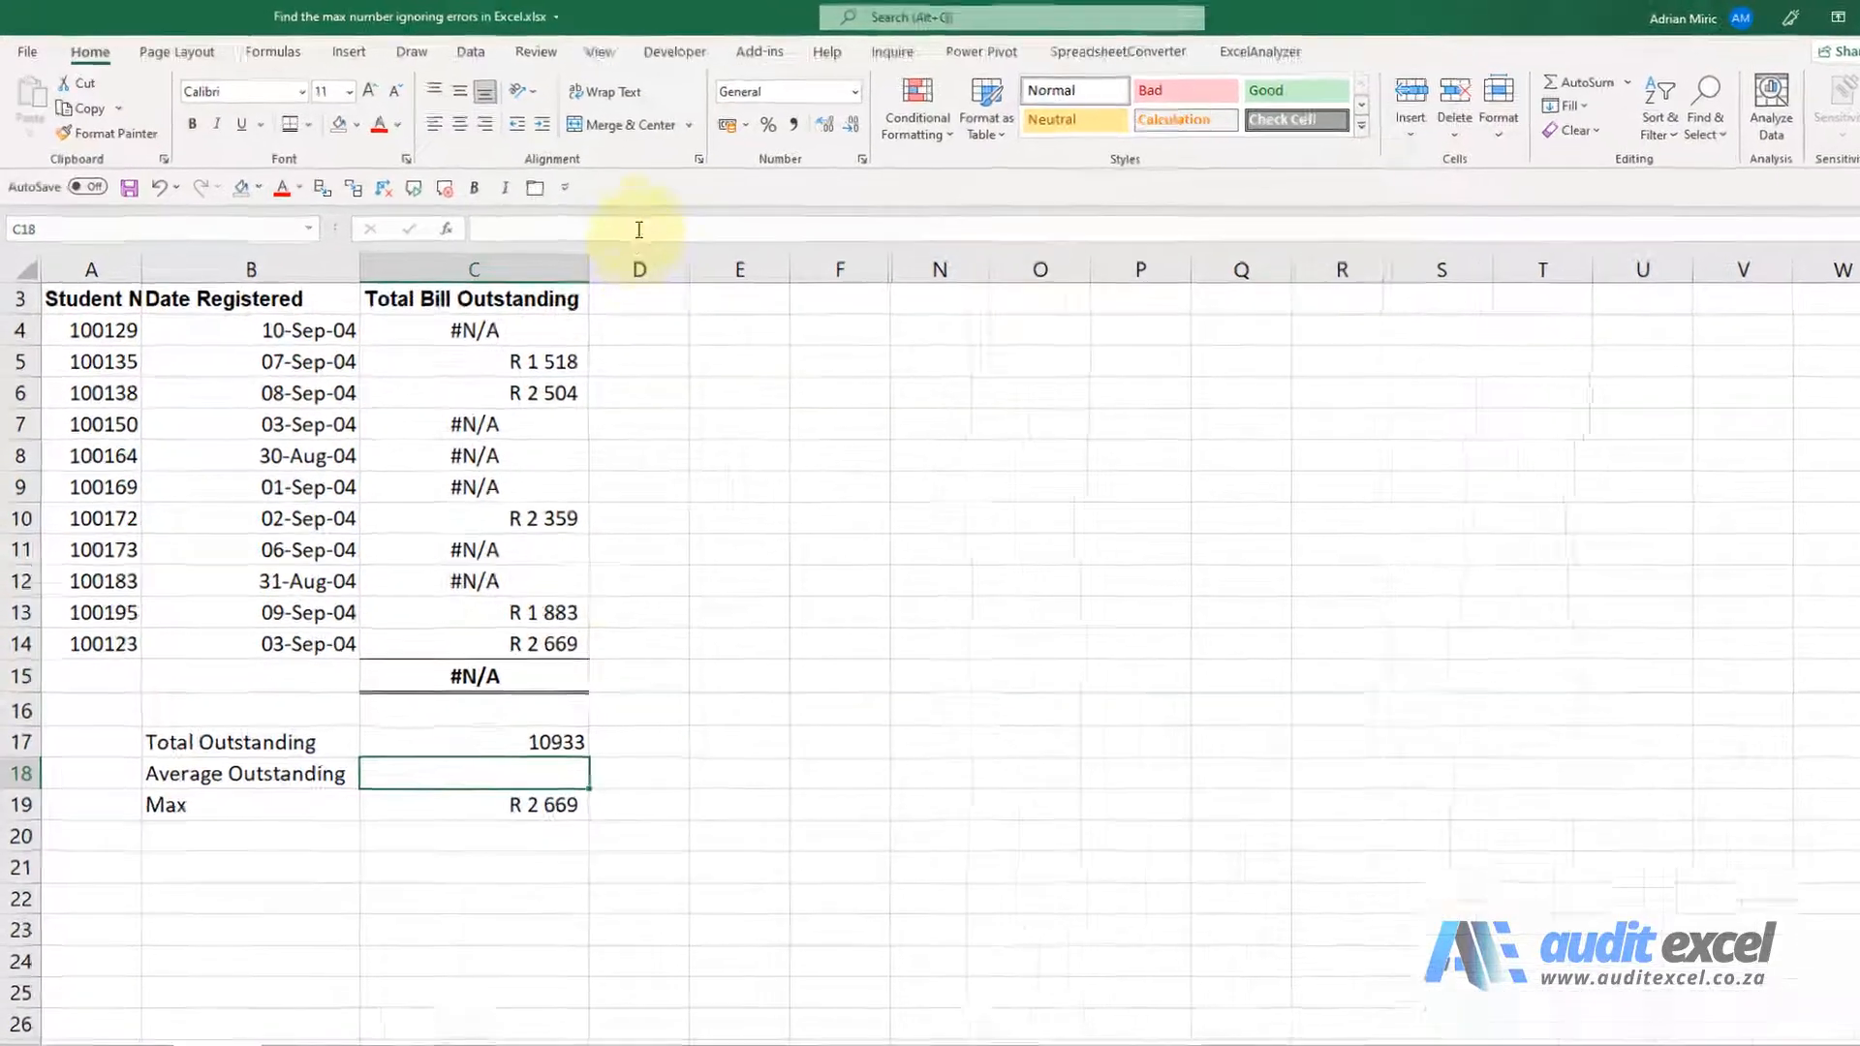
{"action": "type", "text": "=aggr"}
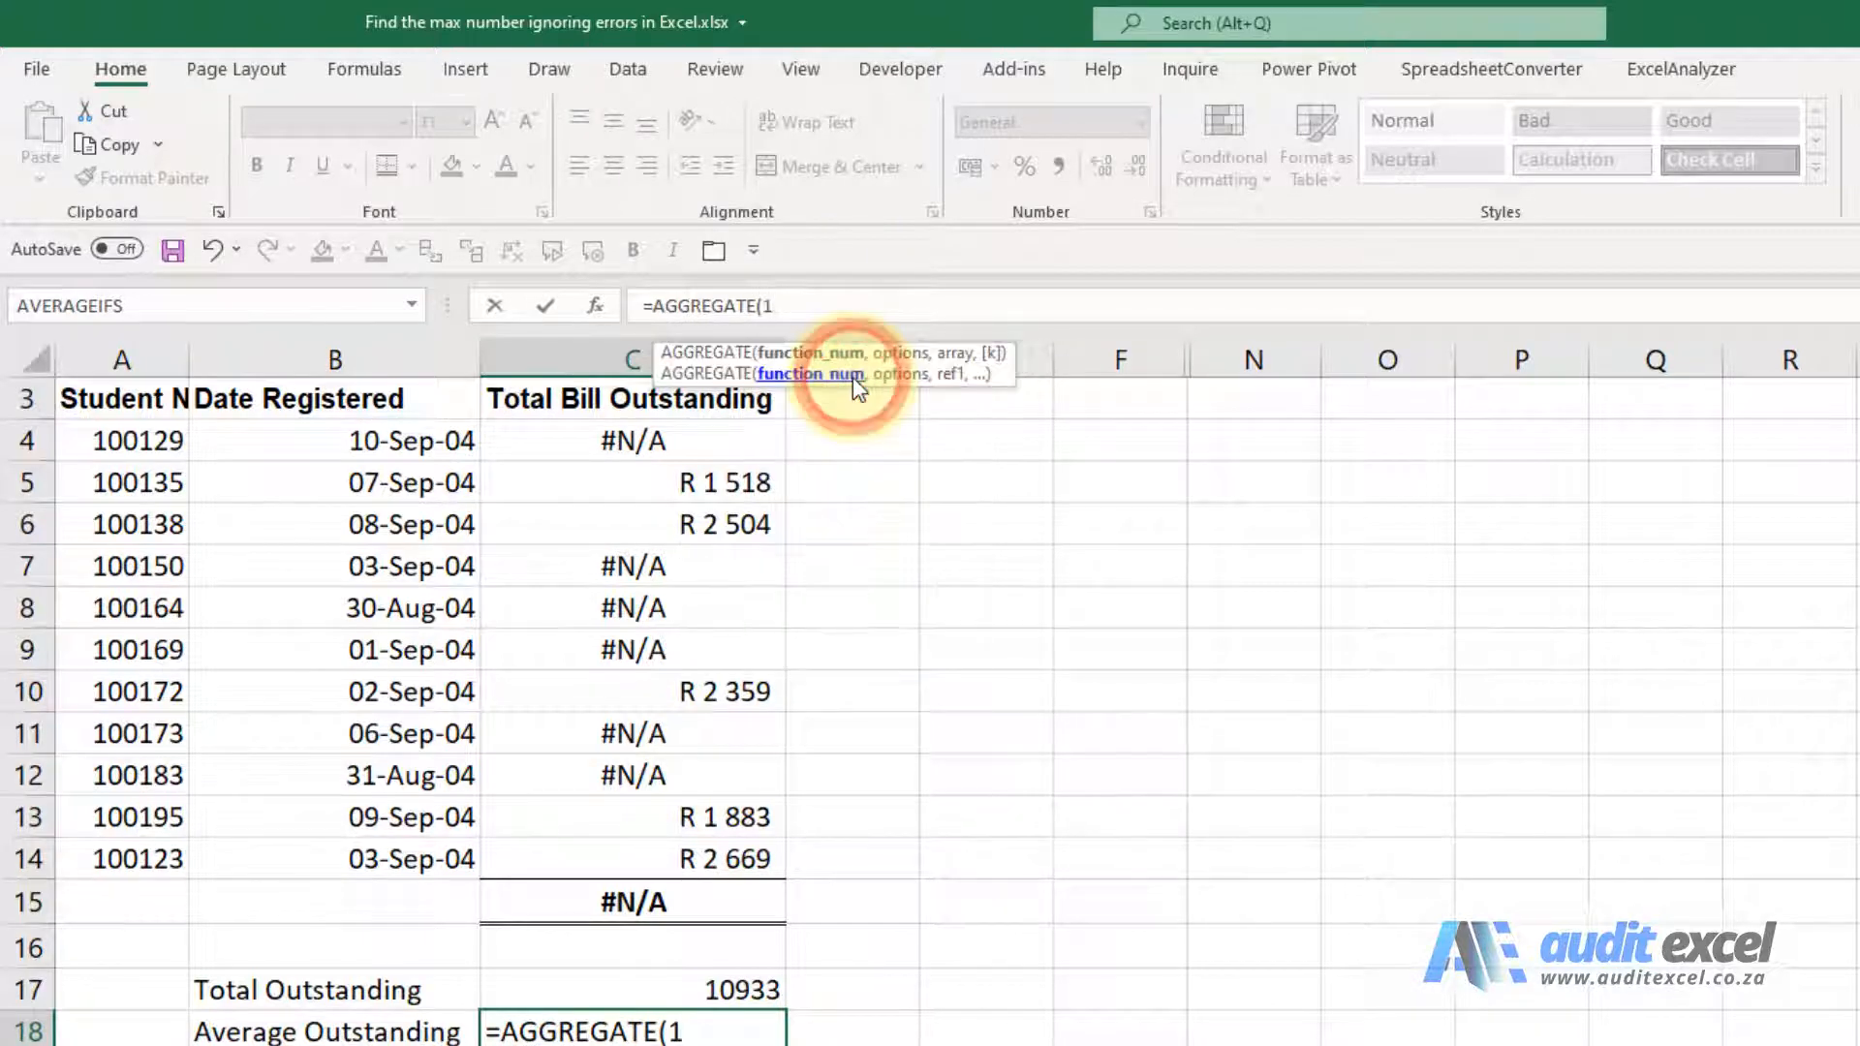
{"action": "type", "text": ",,C4:C14)"}
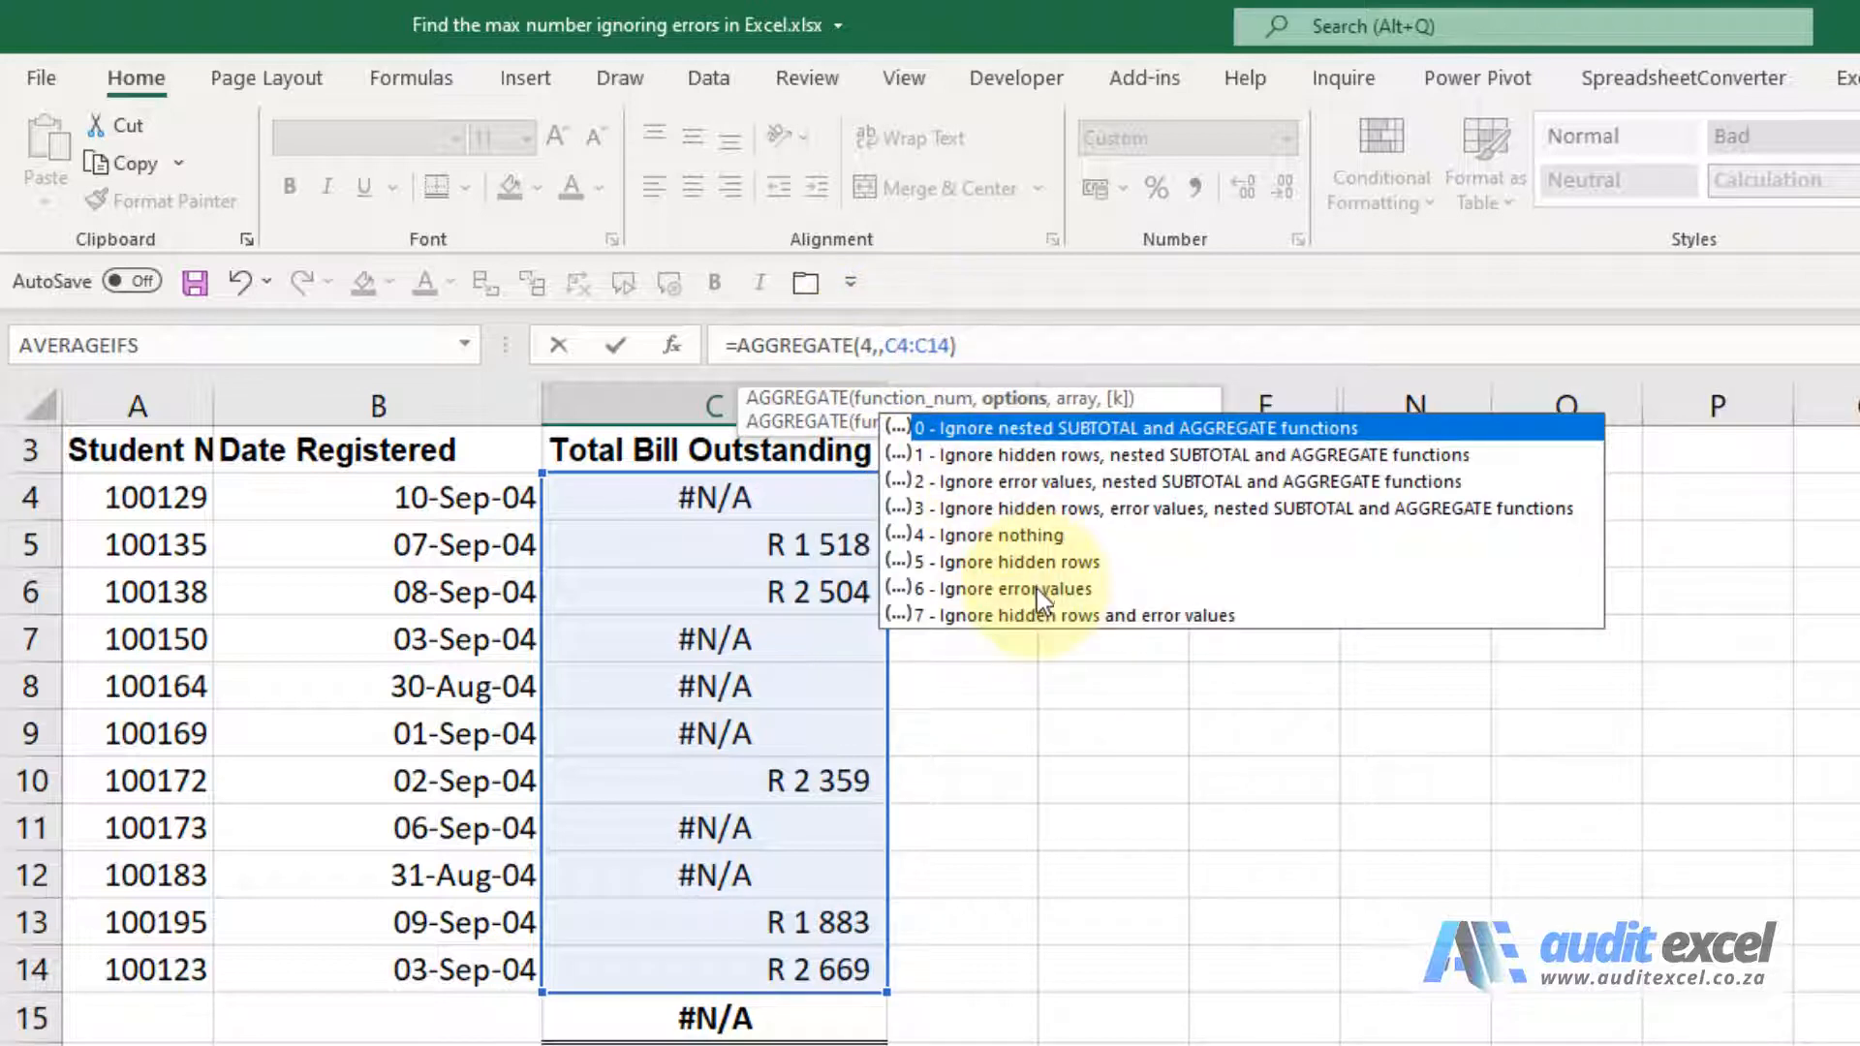
{"action": "mouse_move", "coordinate": [979, 592]}
{"action": "type", "text": "6"}
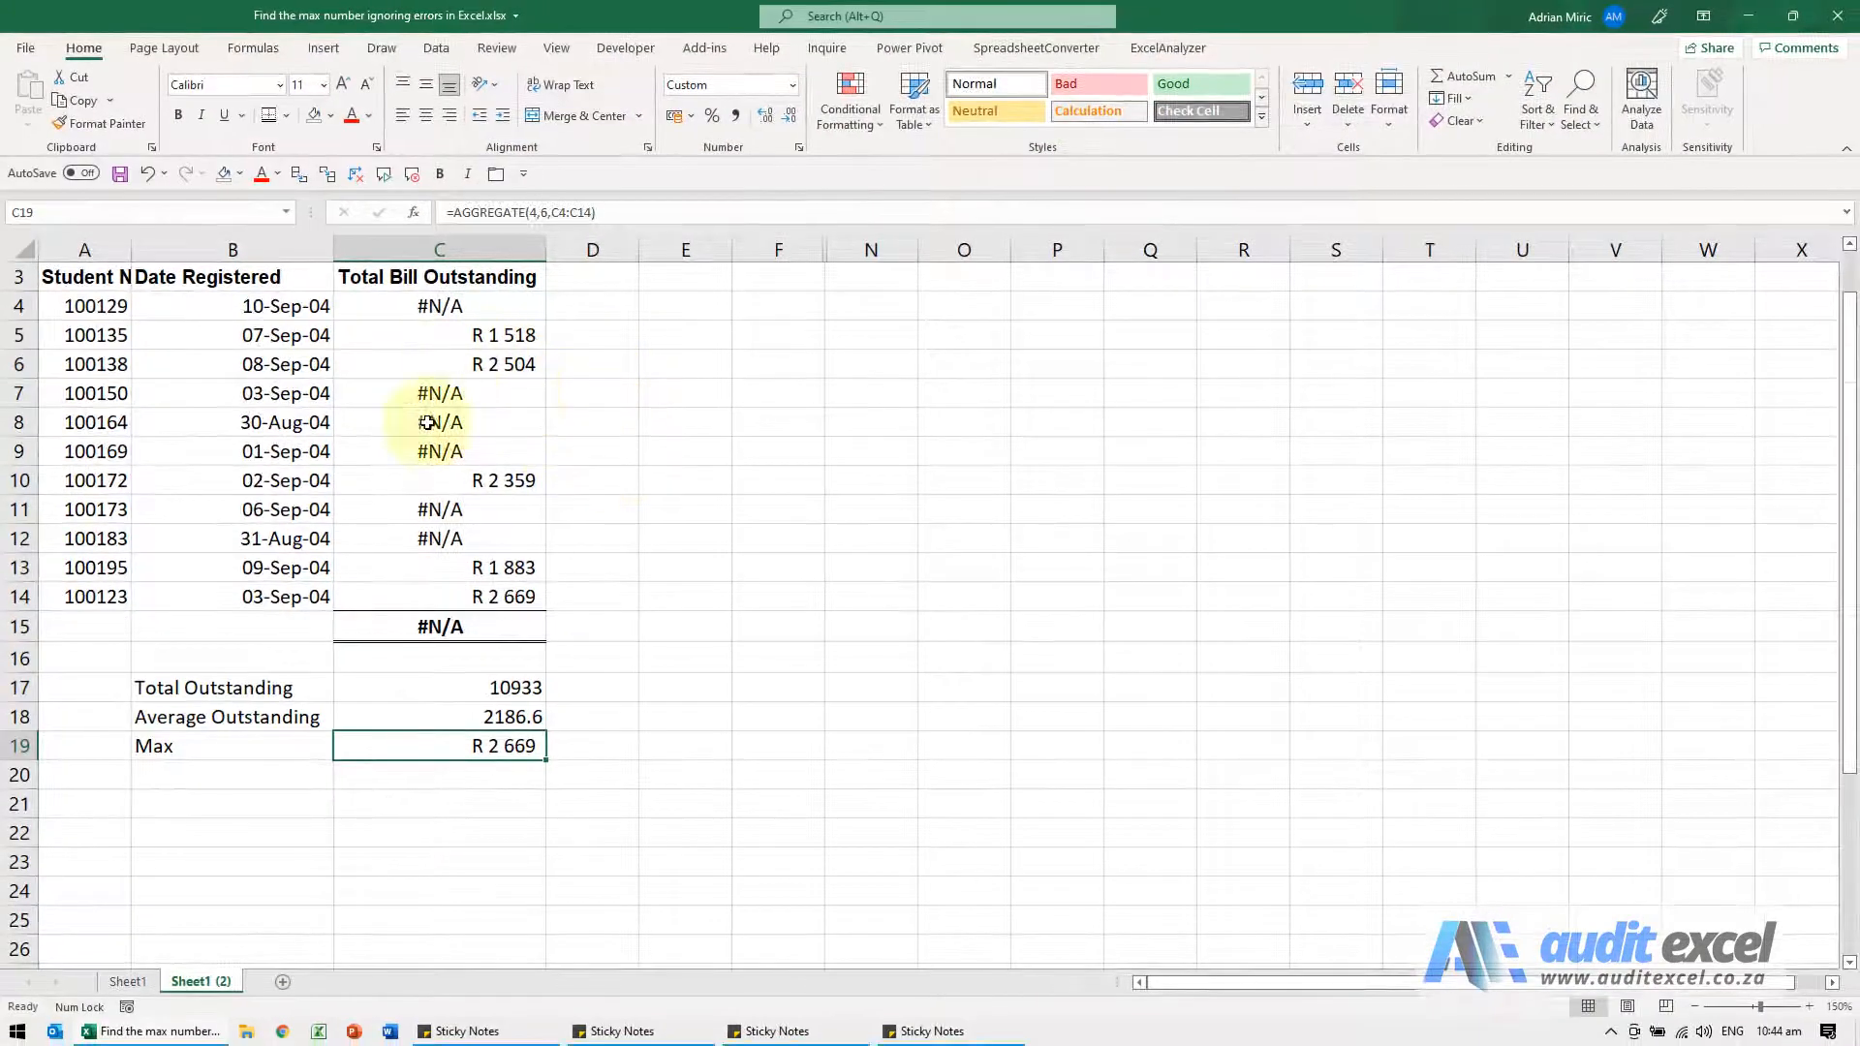
{"action": "left_click", "coordinate": [439, 626]}
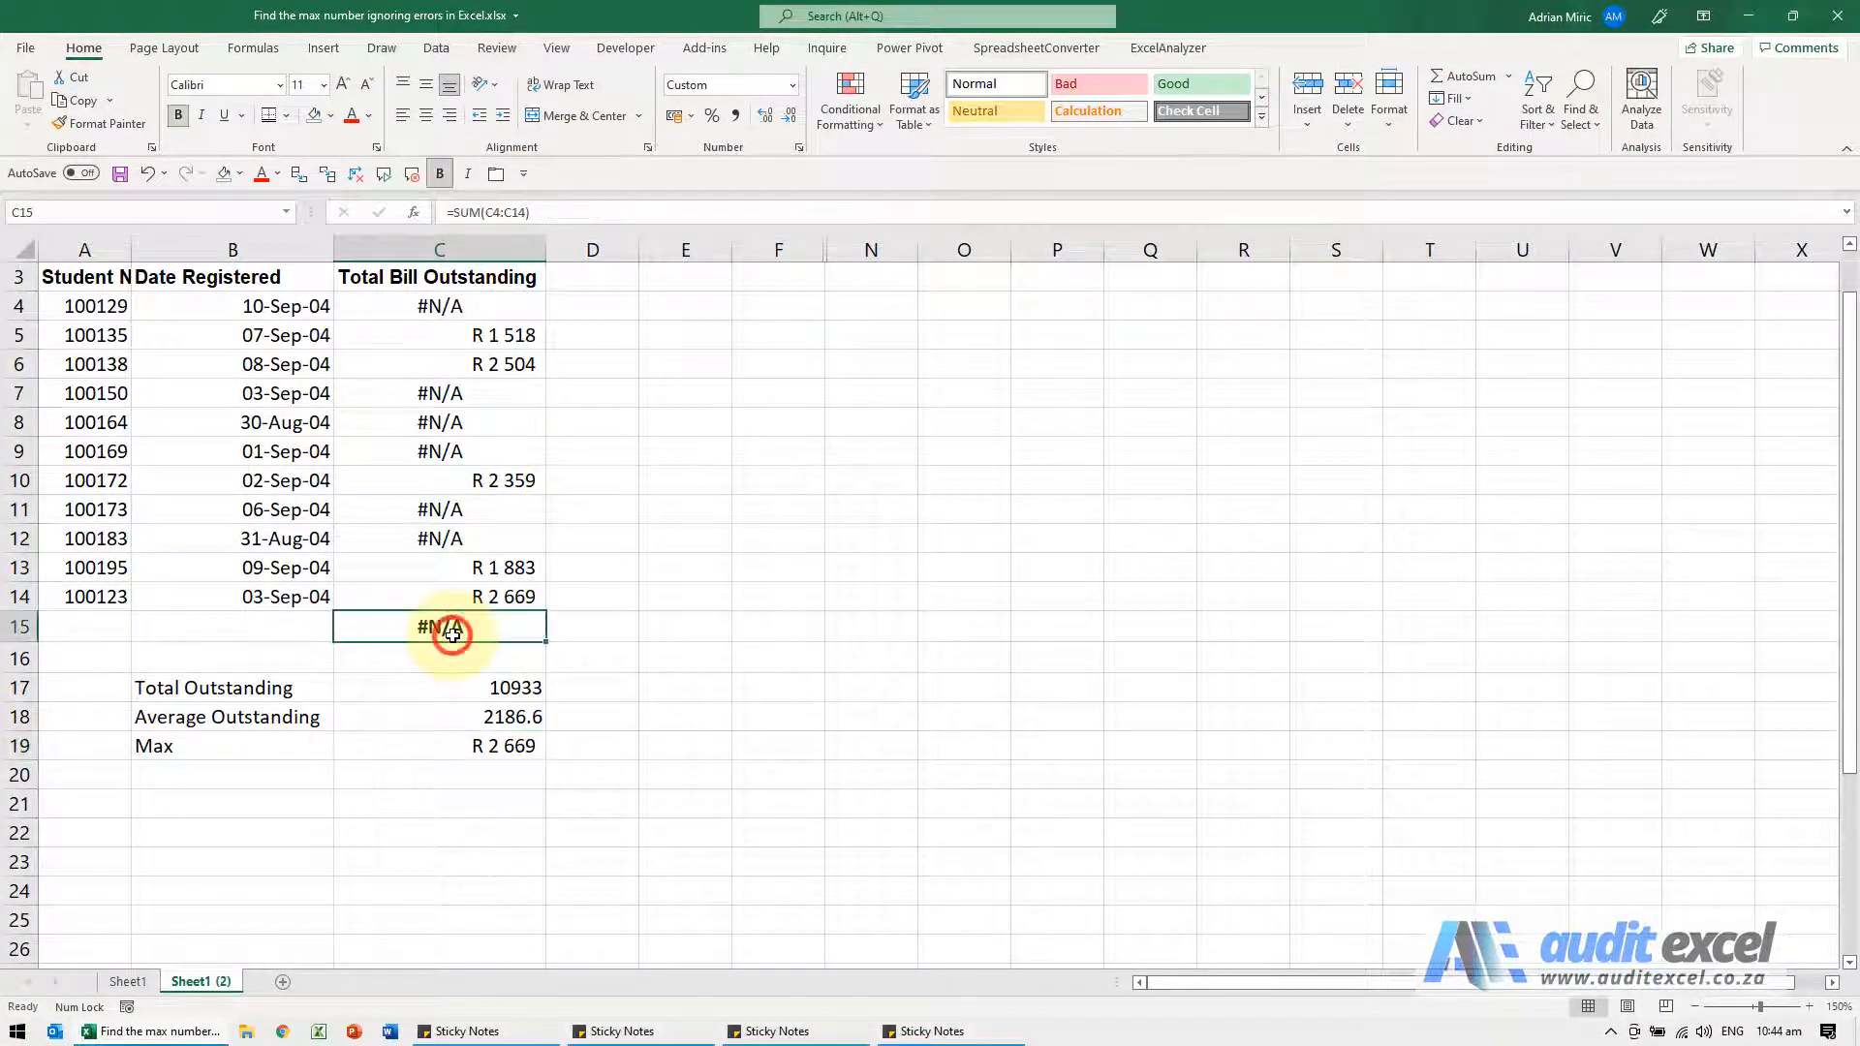
{"action": "mouse_move", "coordinate": [416, 699]}
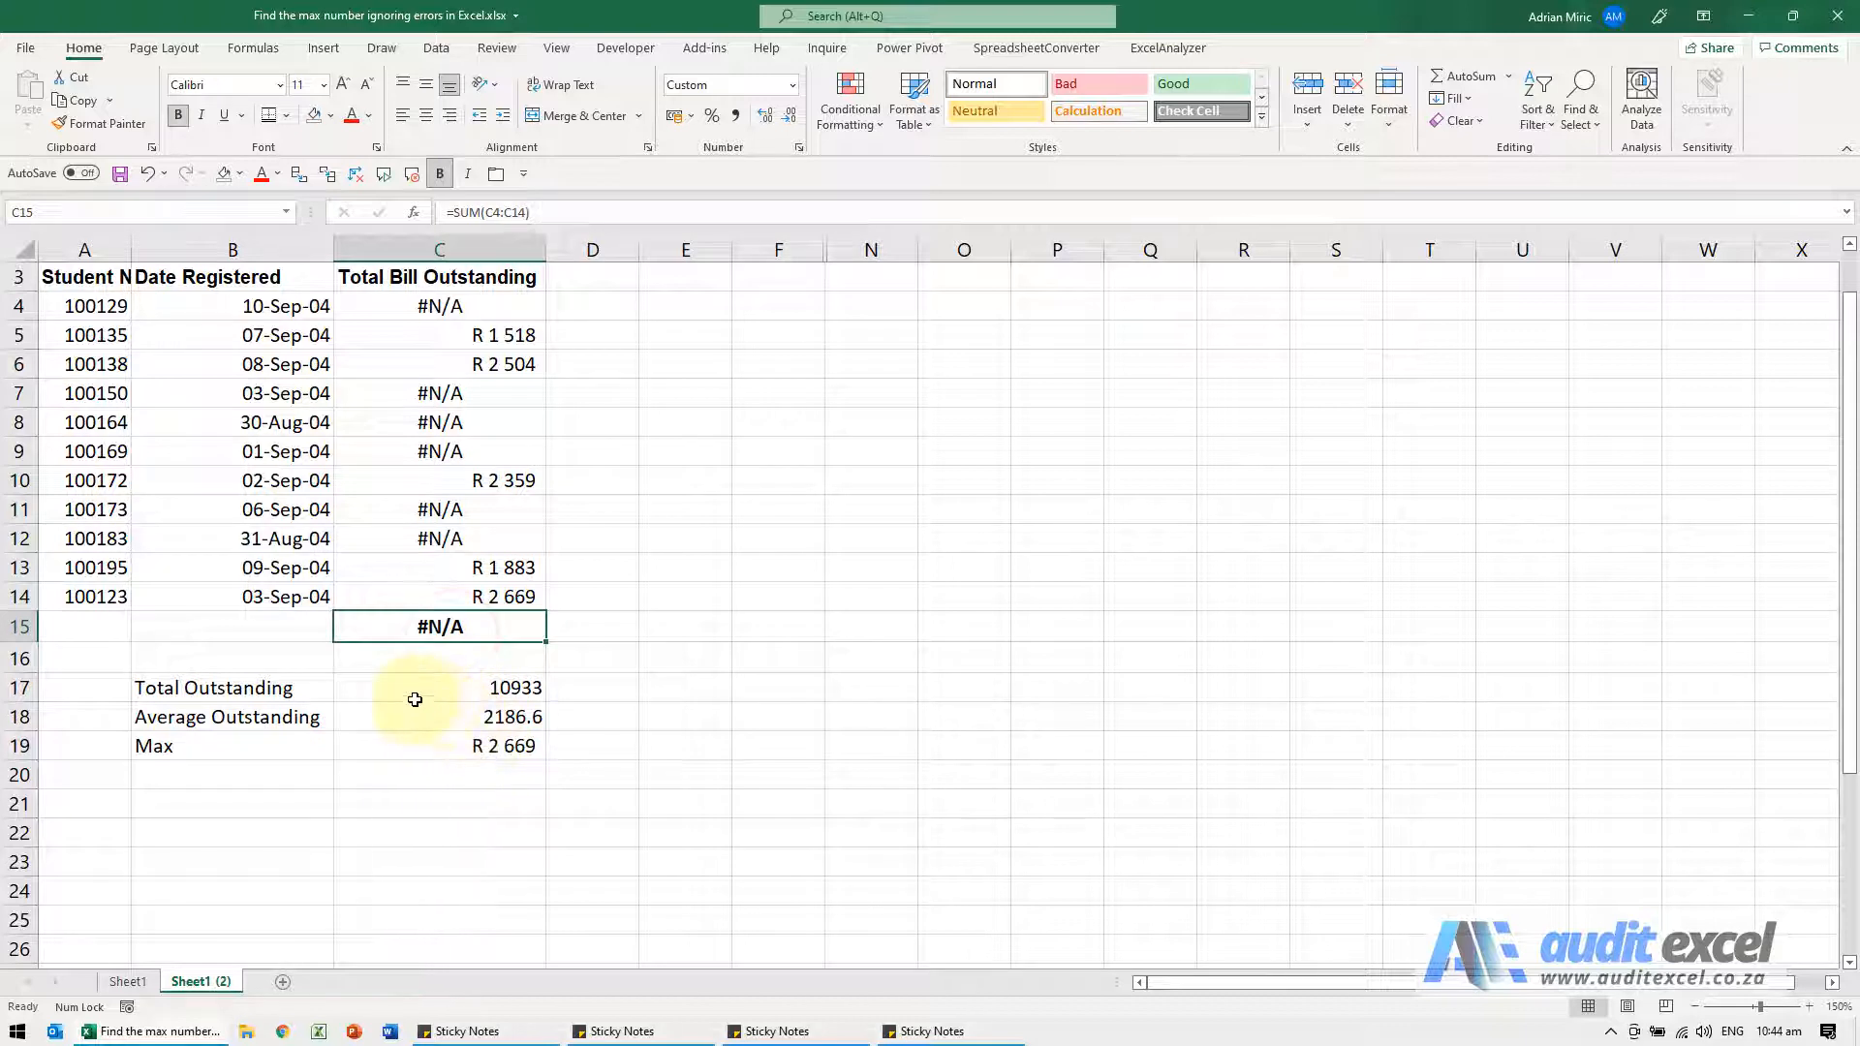
{"action": "mouse_move", "coordinate": [397, 734]}
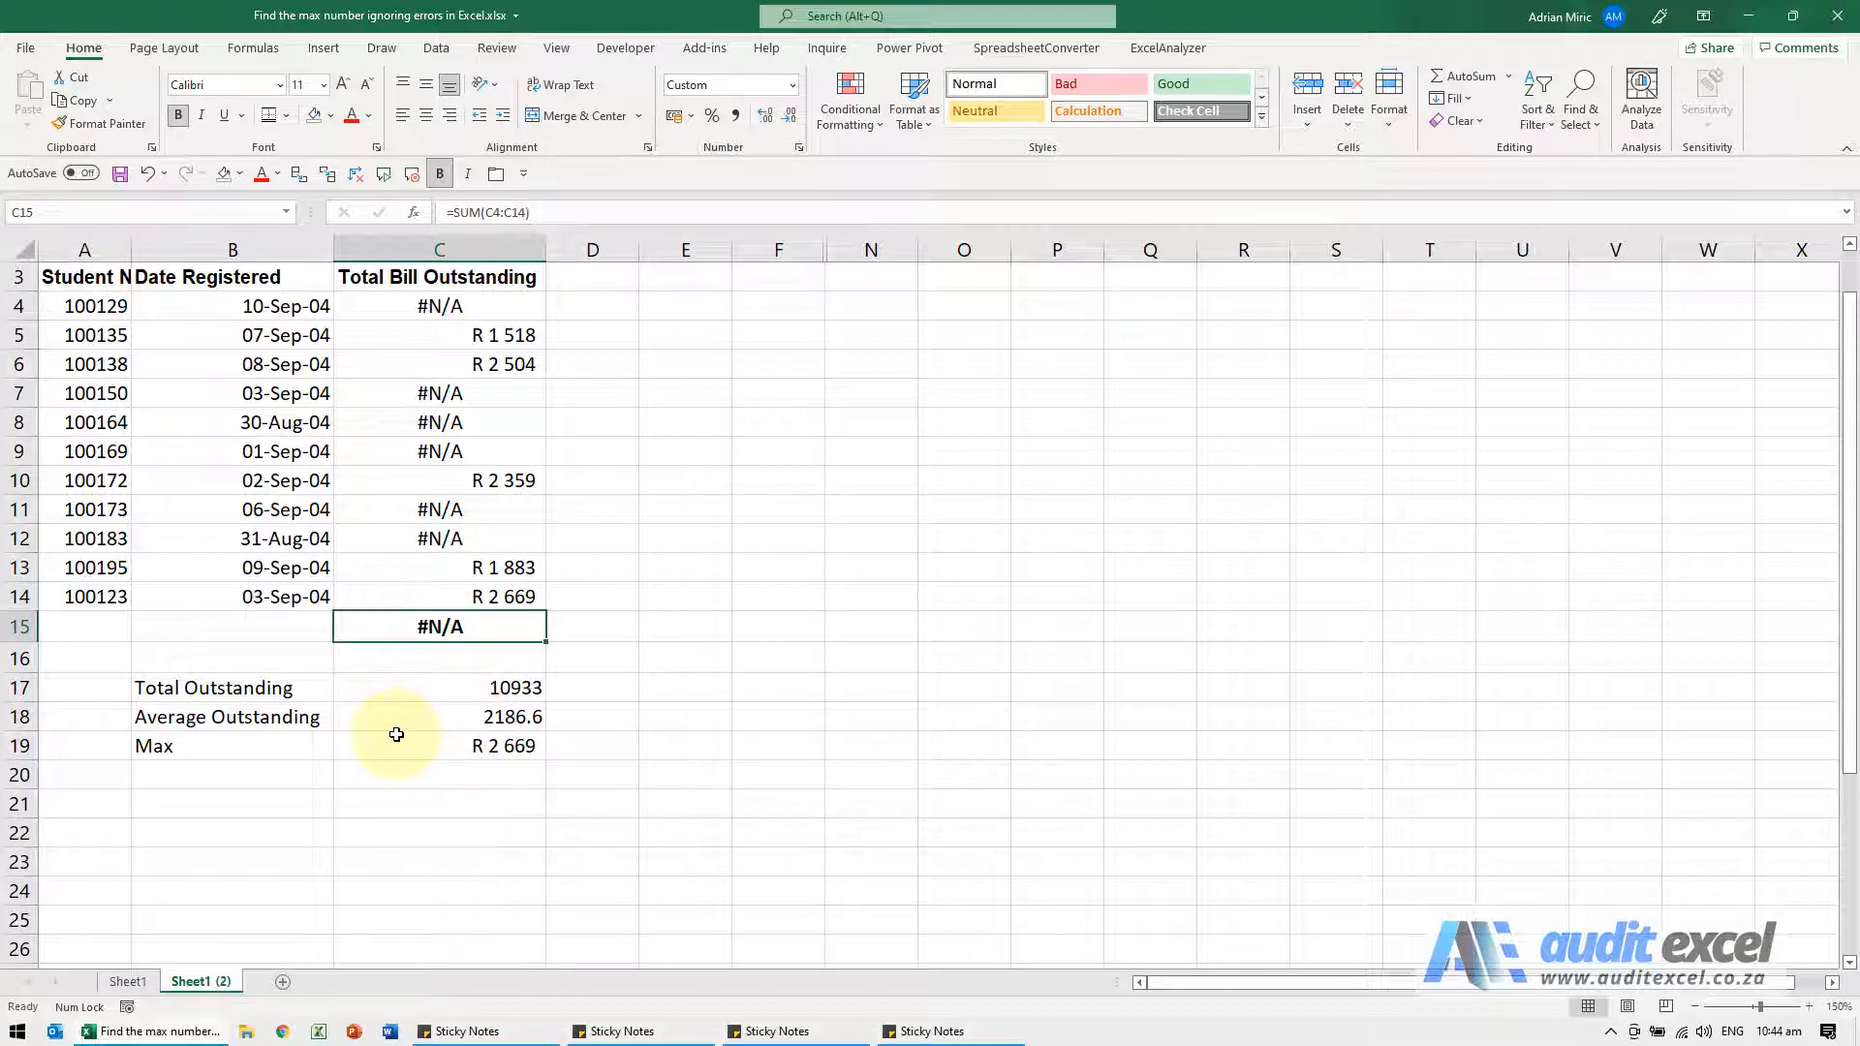